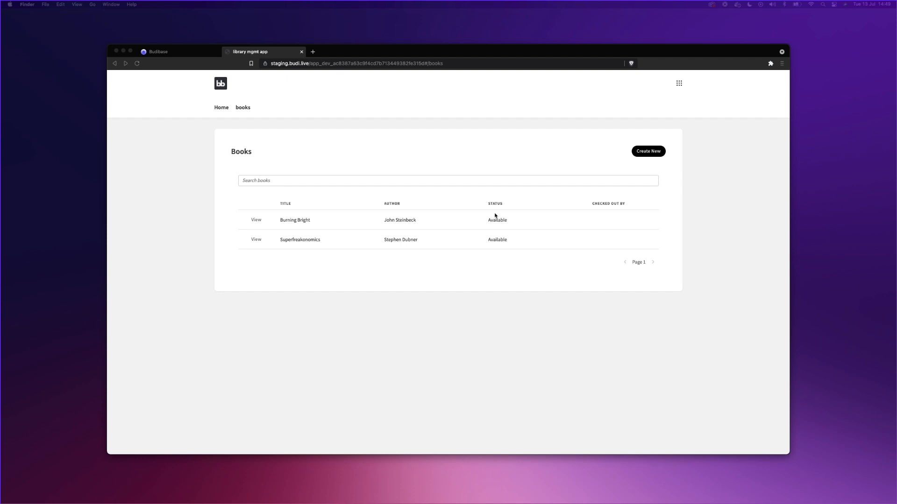
mouse_move(261, 121)
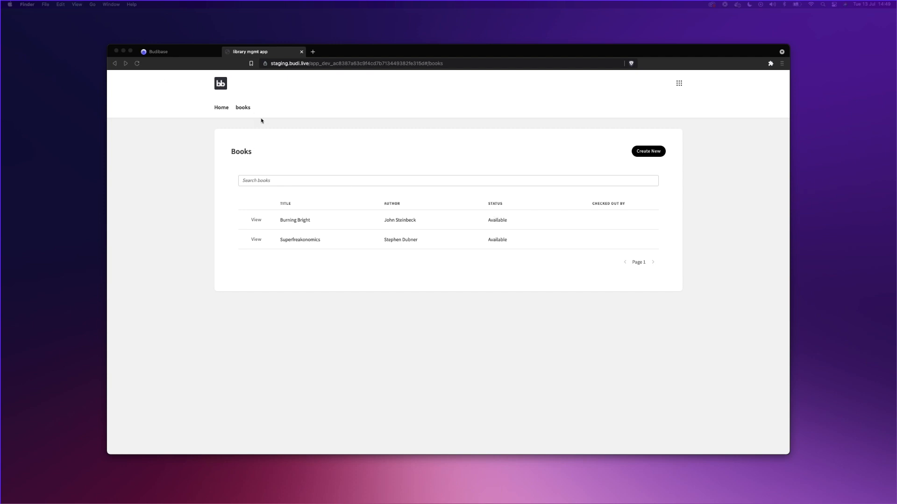
mouse_move(261, 122)
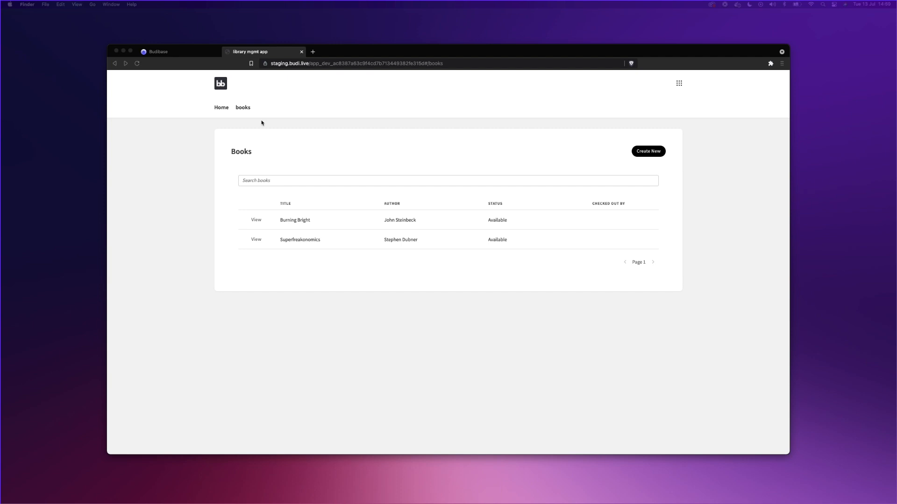
mouse_move(218, 89)
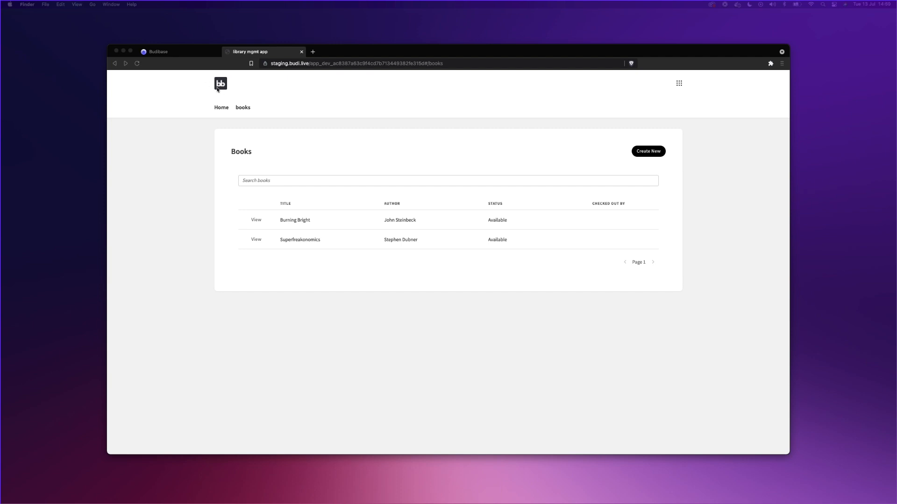
mouse_move(552, 103)
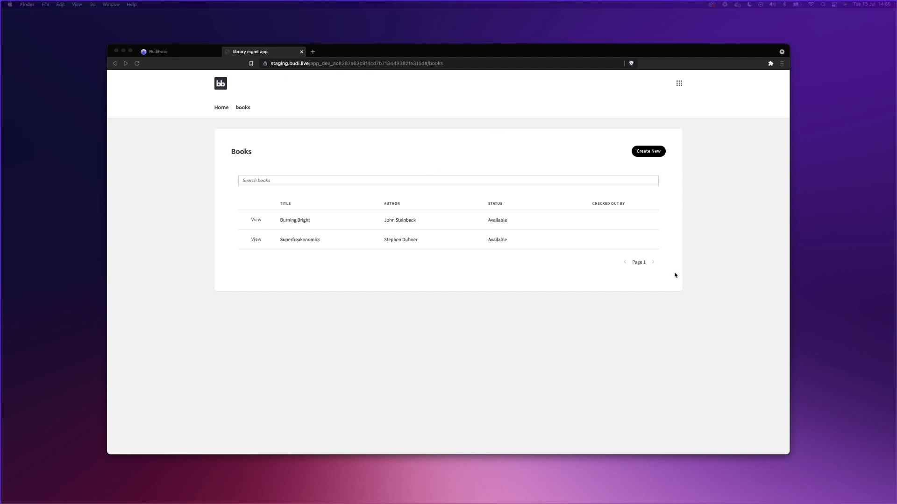
mouse_move(639, 262)
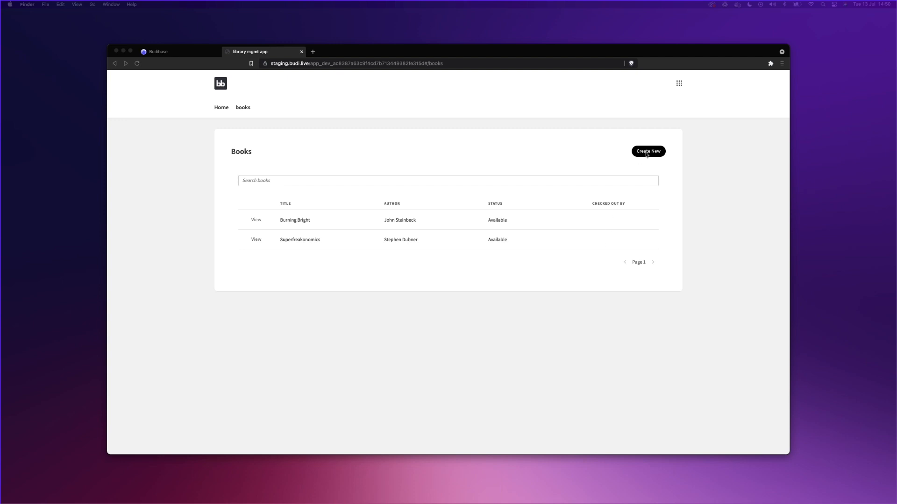
- Add a new book 'Electric universe' by David Bondanis with status Available and save it
left_click(647, 152)
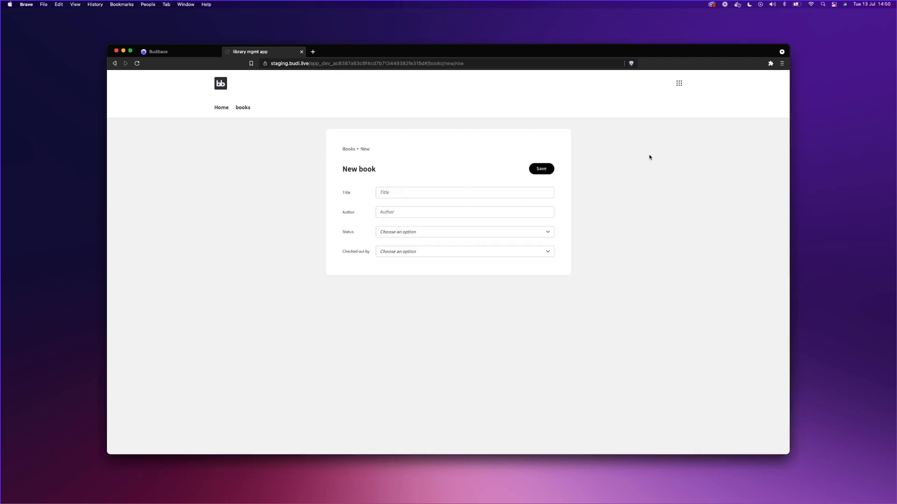
mouse_move(628, 164)
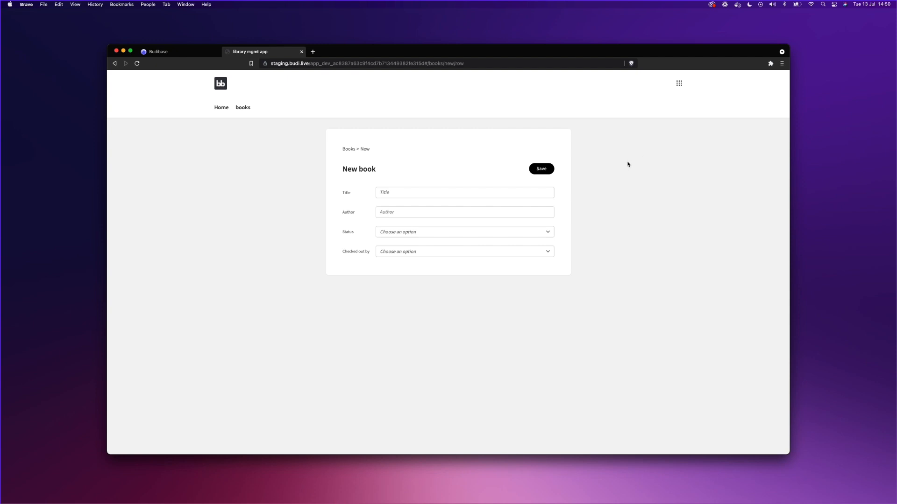
left_click(464, 192)
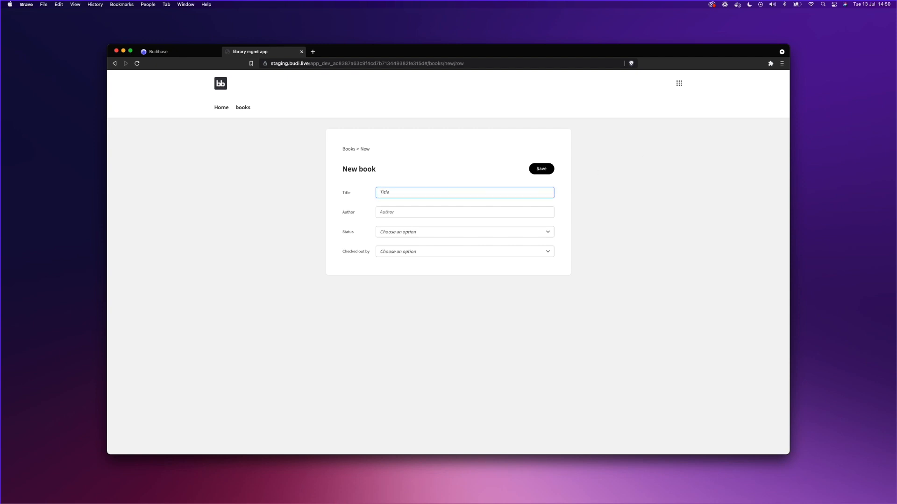
type("Electric universe")
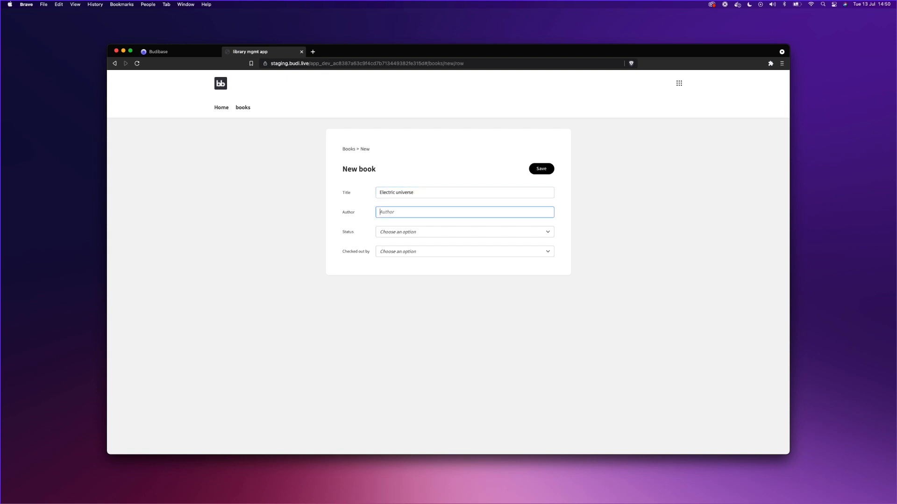
type("David Bonodan")
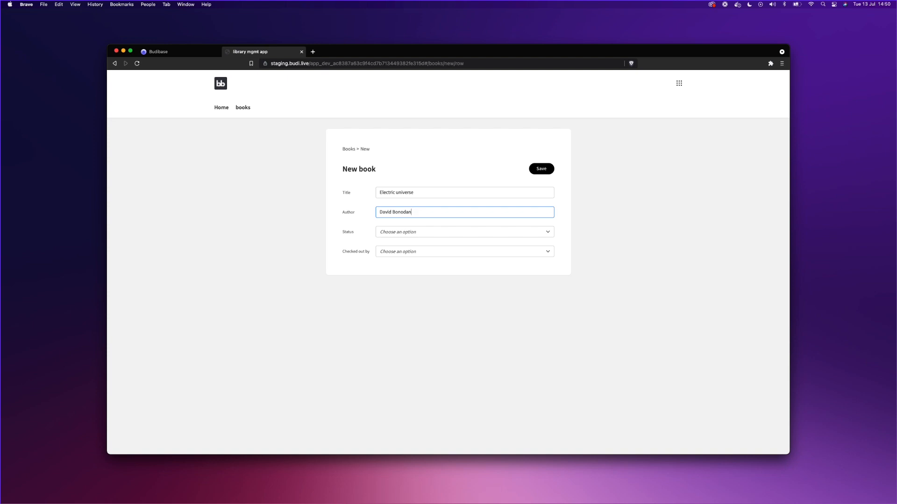
type("David Bondanis")
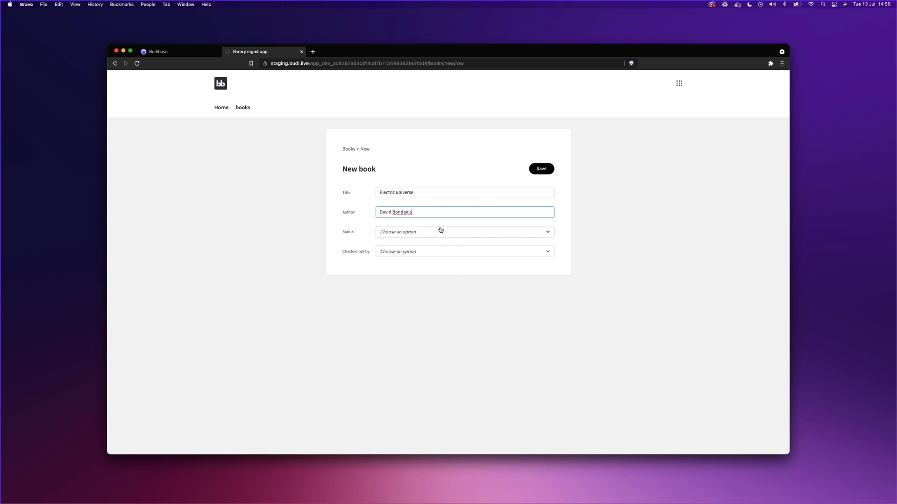
left_click(464, 231)
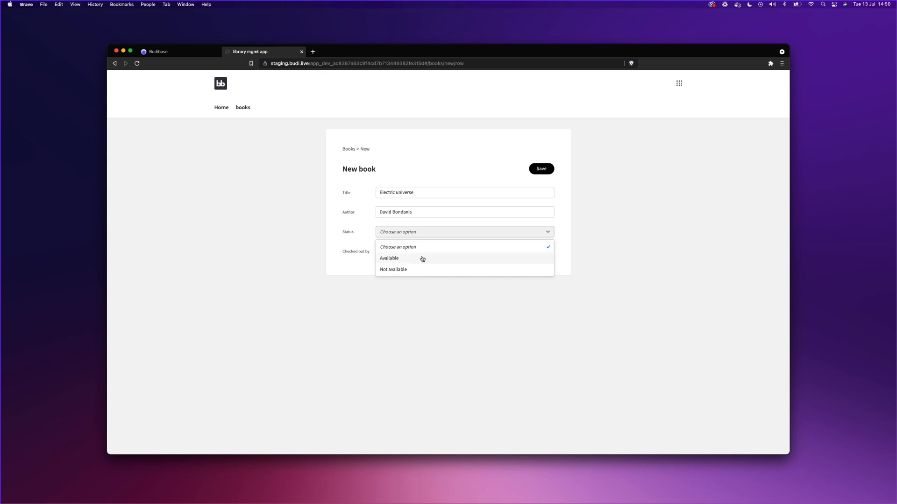
left_click(389, 258)
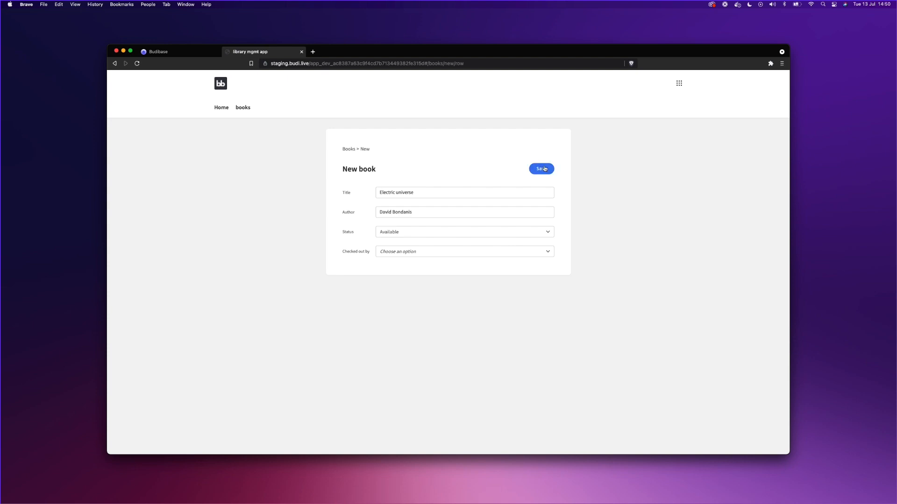
left_click(540, 169)
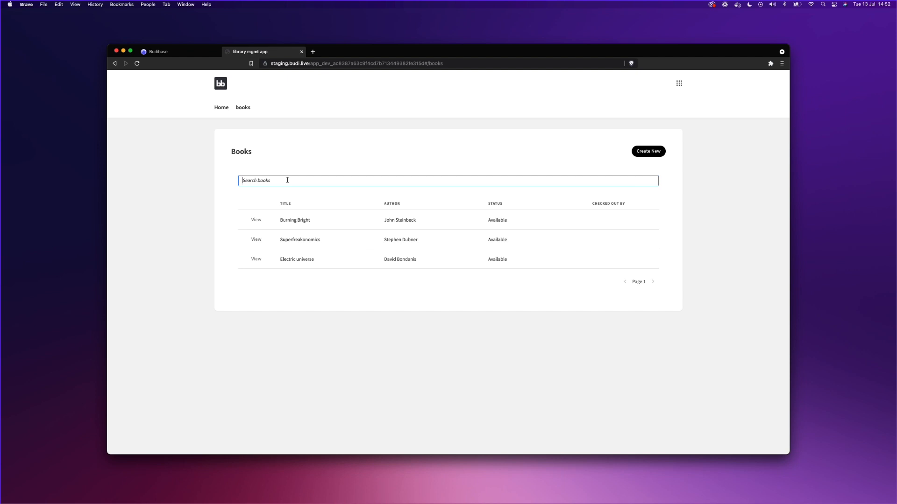
- Search 'Super' to filter the books table to Superfreakonomics
type("Super")
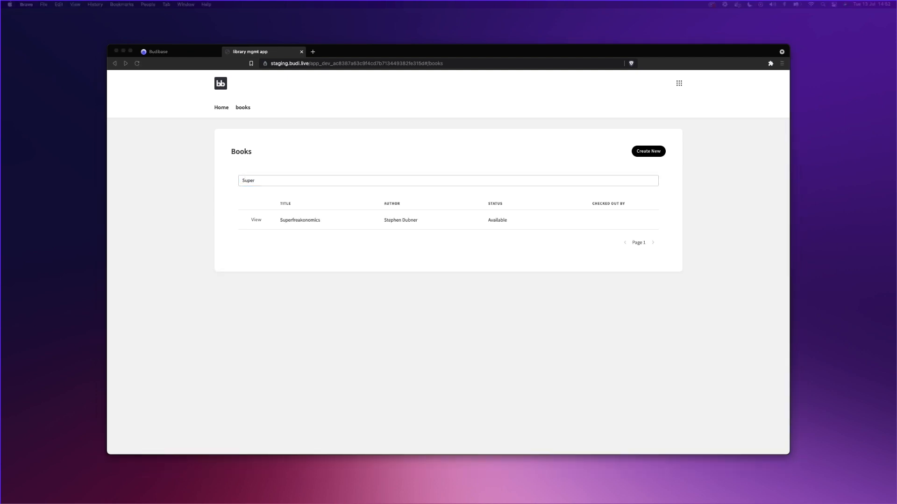
mouse_move(264, 213)
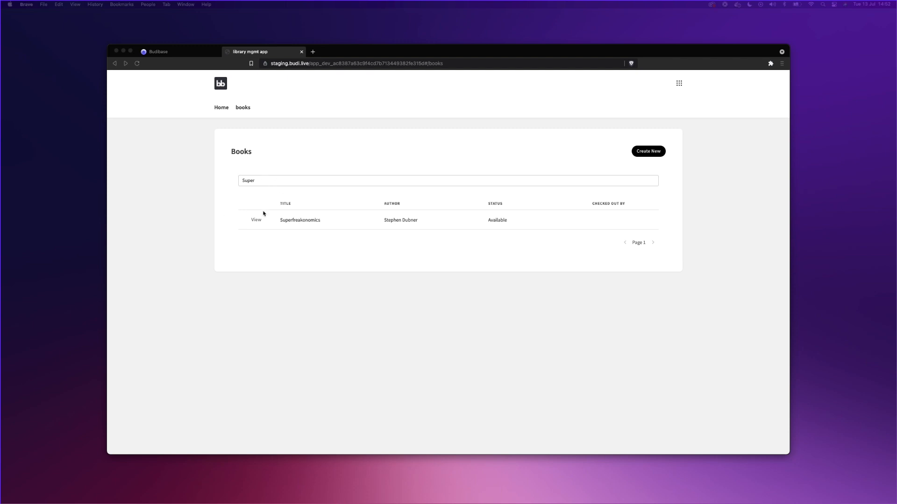
- Set Superfreakonomics to Not available, checked out to a user, and save
left_click(256, 219)
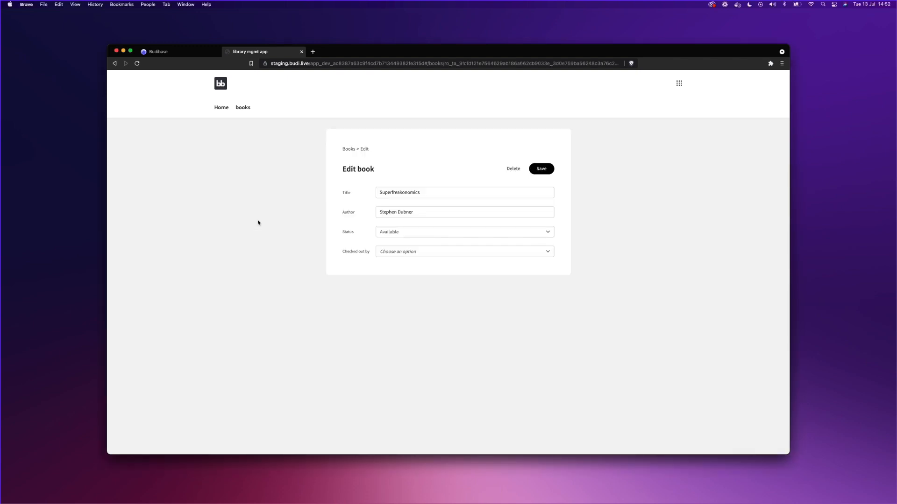
mouse_move(429, 158)
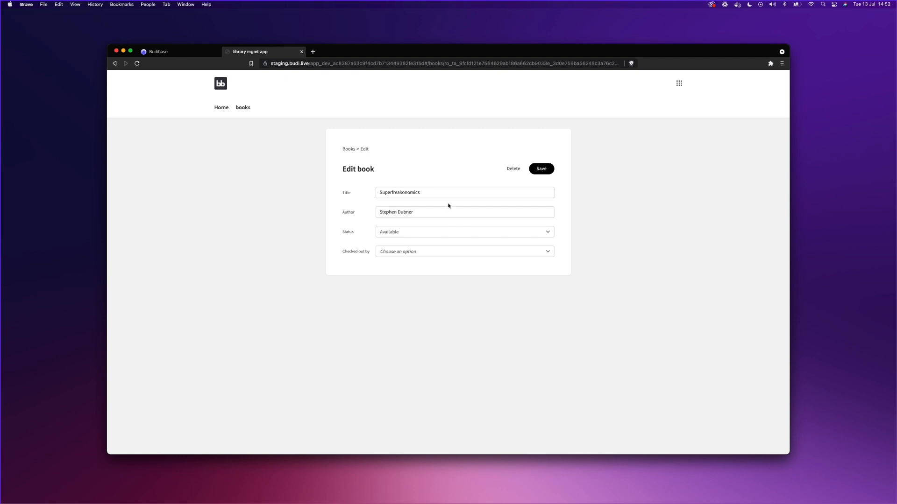
left_click(465, 231)
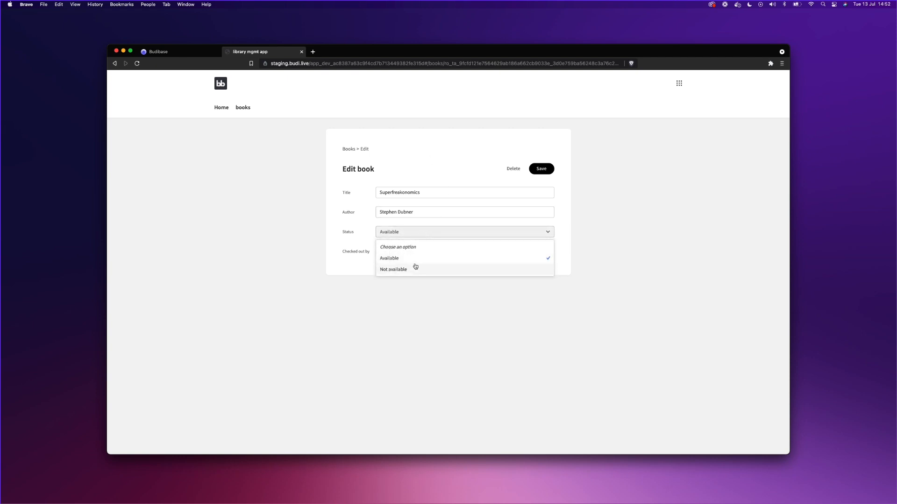
left_click(393, 269)
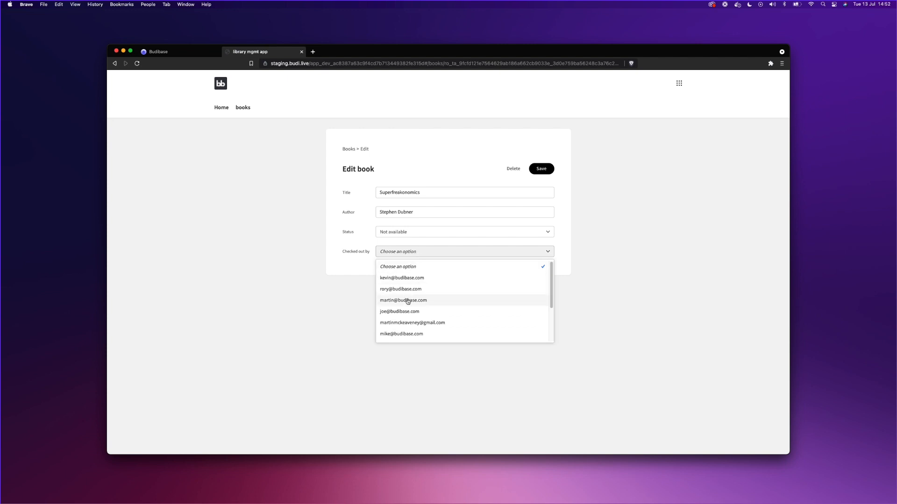
left_click(399, 312)
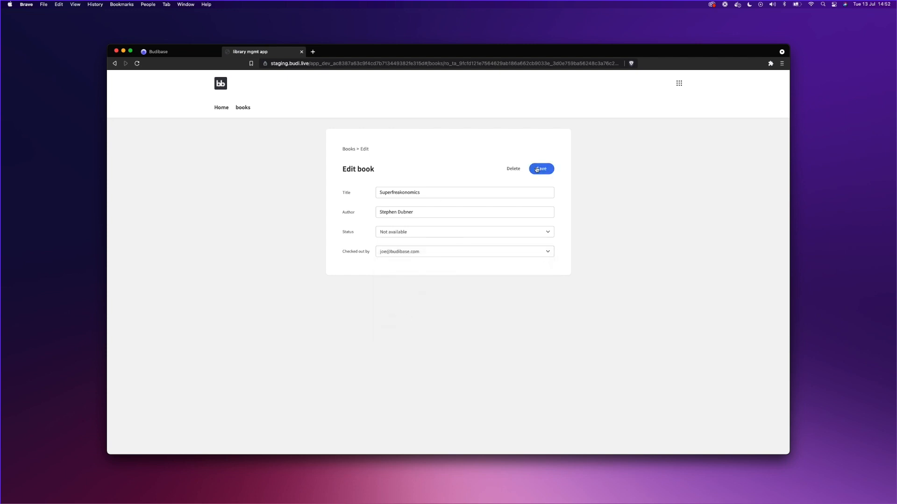
left_click(541, 168)
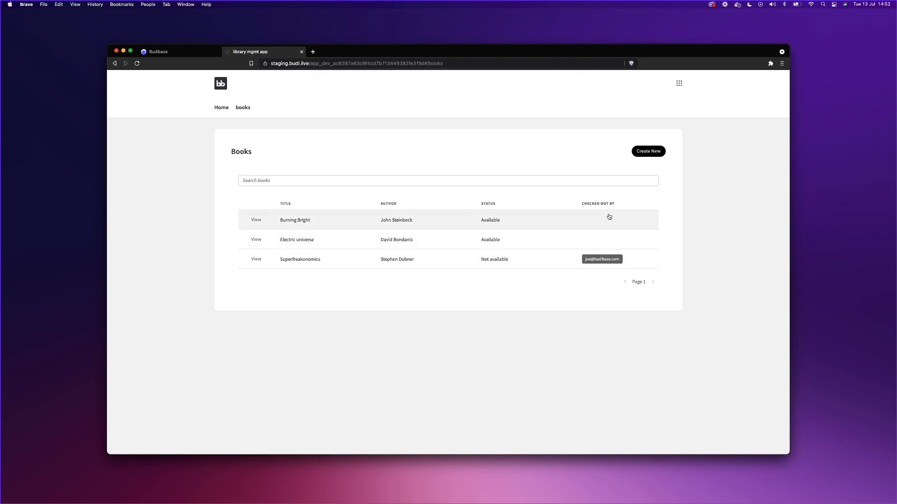
mouse_move(608, 259)
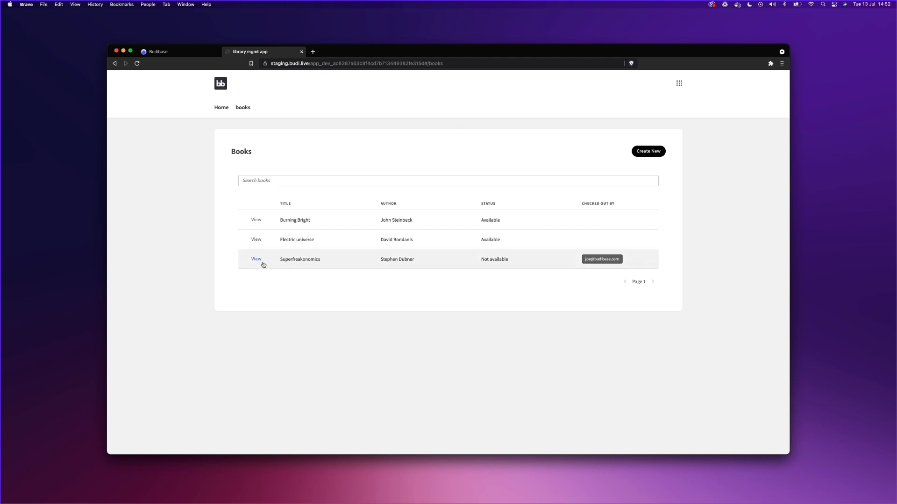
mouse_move(256, 240)
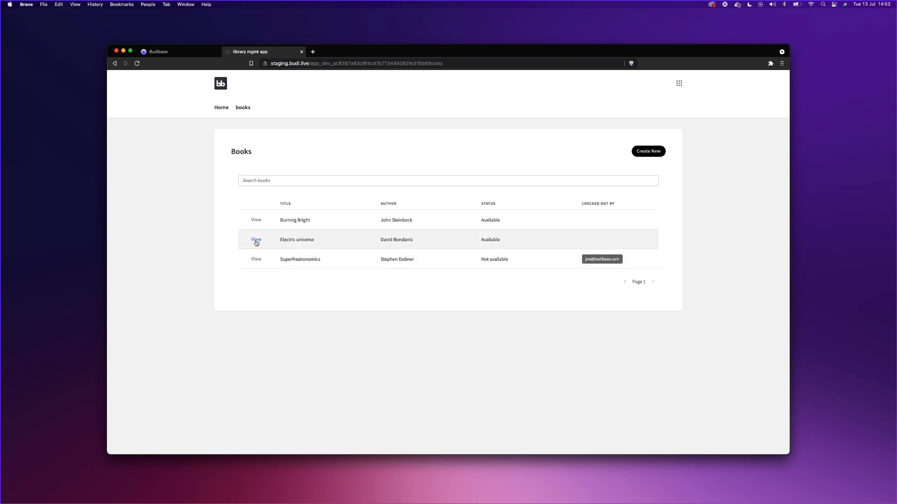
- Edit the Electric universe book, delete it and confirm, then save
left_click(256, 240)
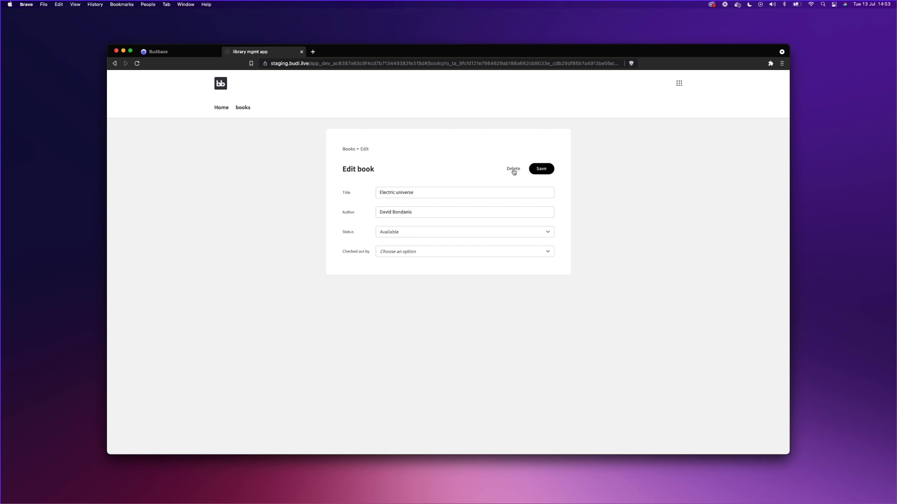
left_click(513, 169)
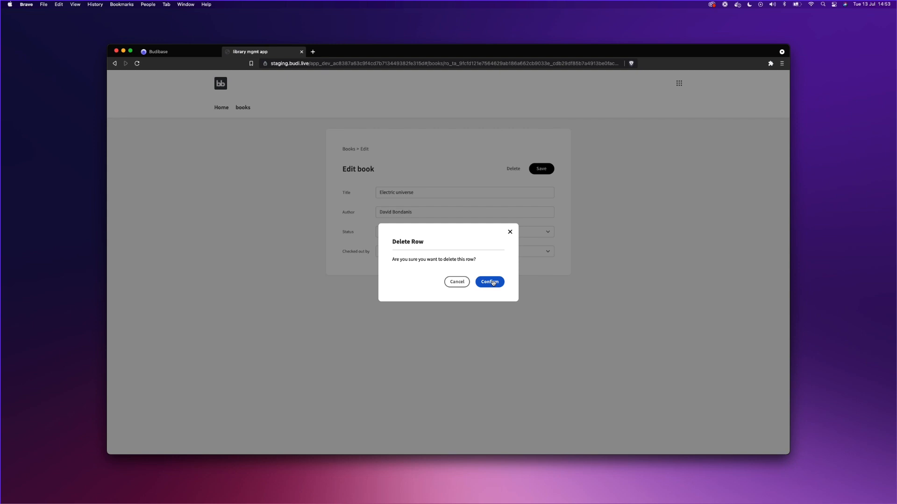
left_click(488, 282)
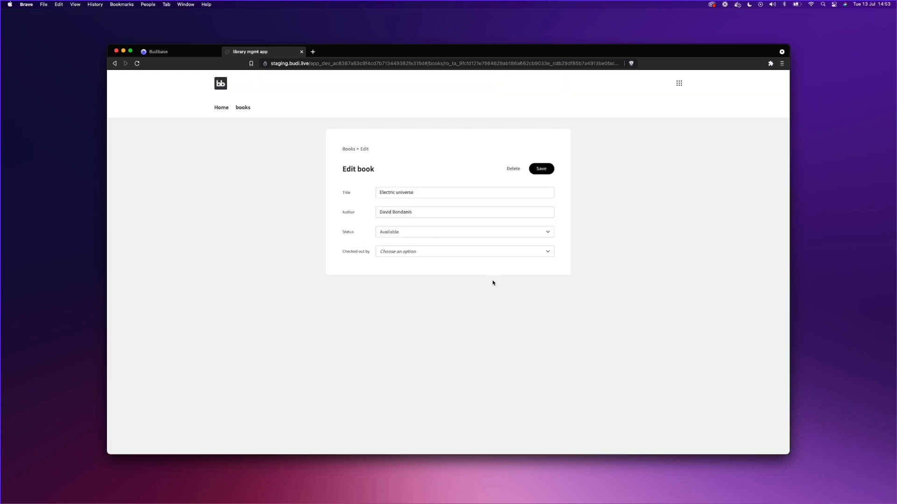
left_click(540, 168)
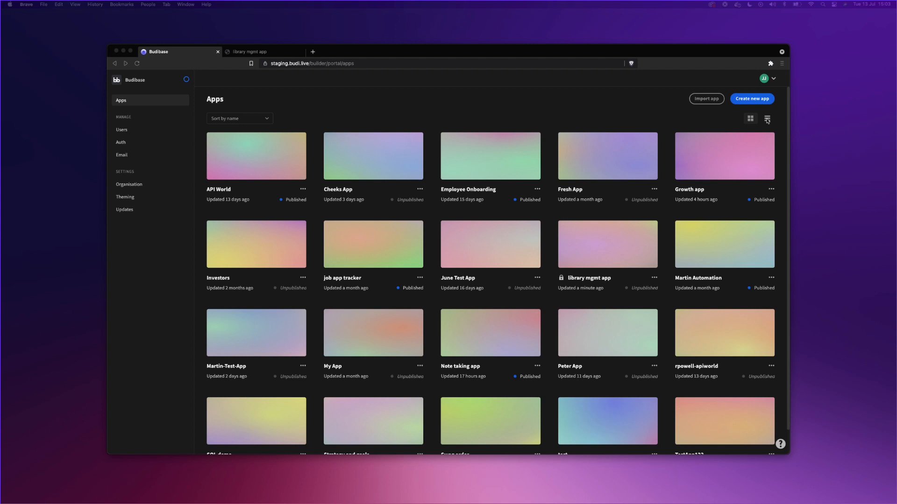
mouse_move(58, 159)
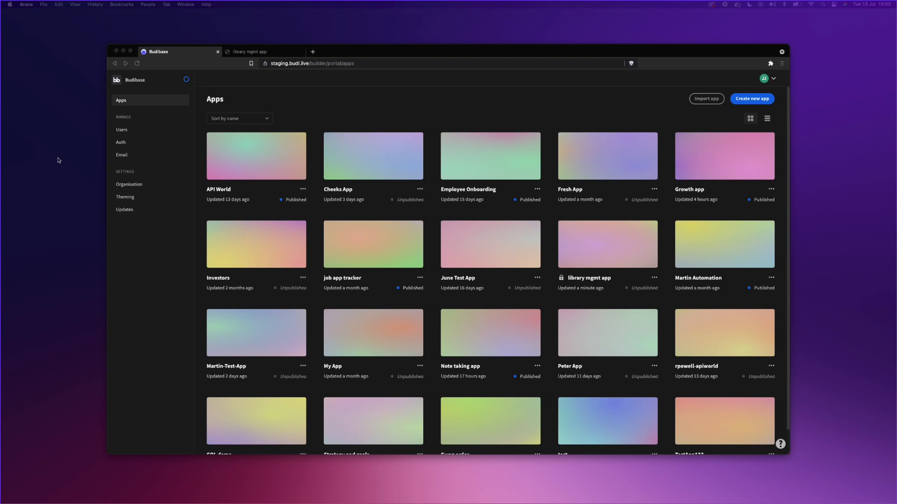
mouse_move(131, 145)
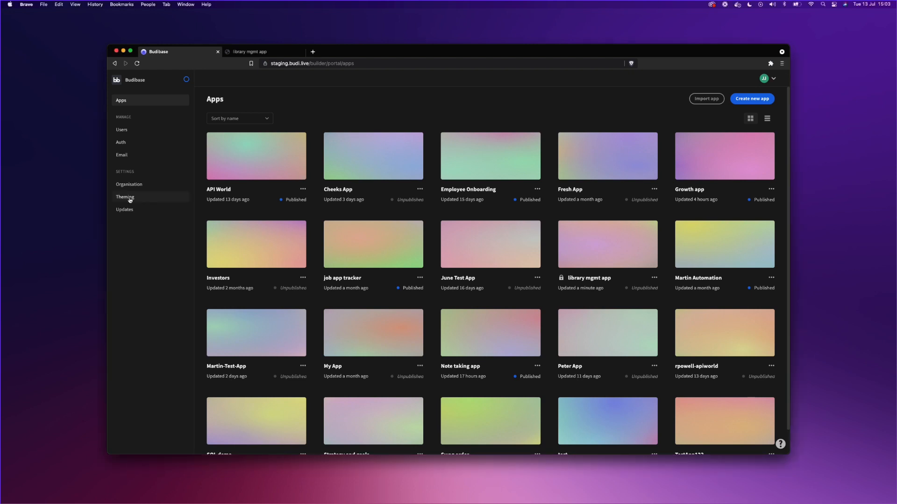
- Try the Light builder theme in Settings > Theming, then switch back to dark
left_click(126, 197)
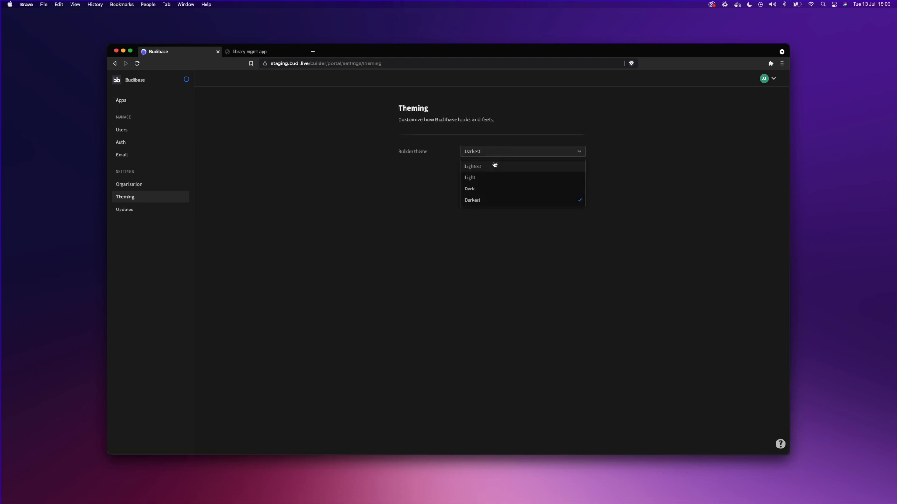
left_click(470, 178)
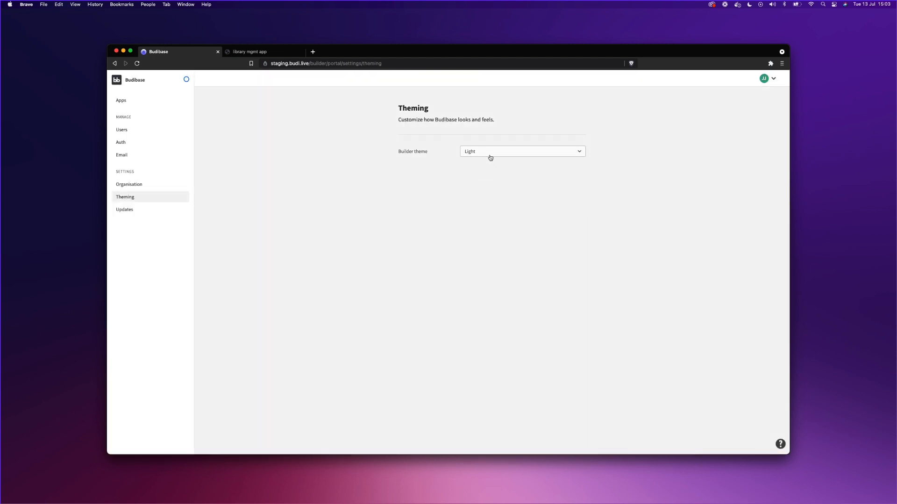
left_click(521, 151)
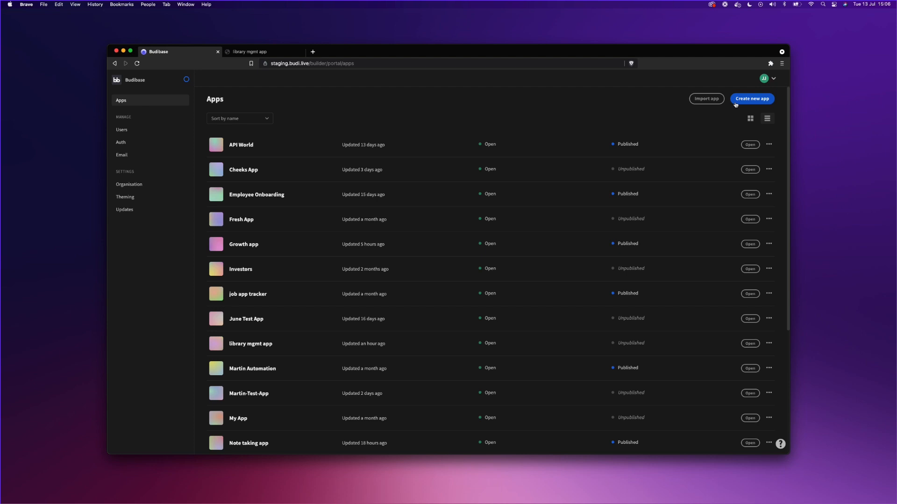
- Create a new app named 'Library management app'
left_click(751, 98)
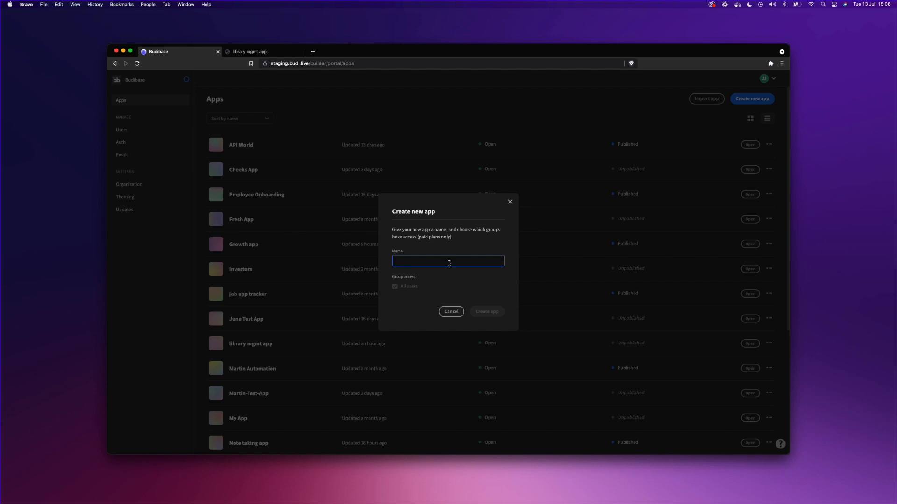
type("Library management")
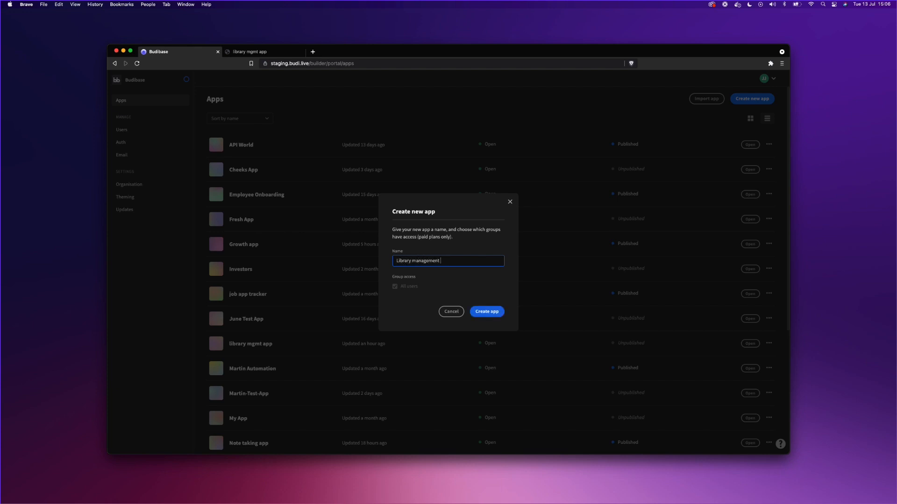
type("app")
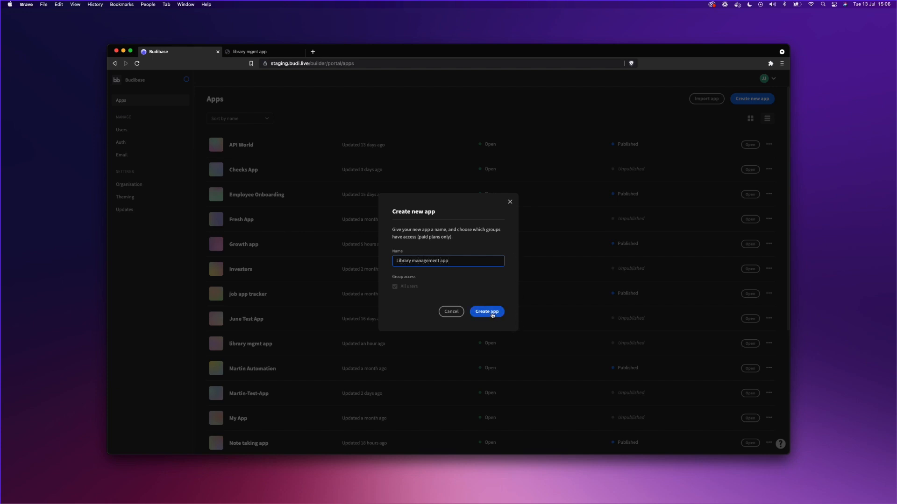
left_click(486, 312)
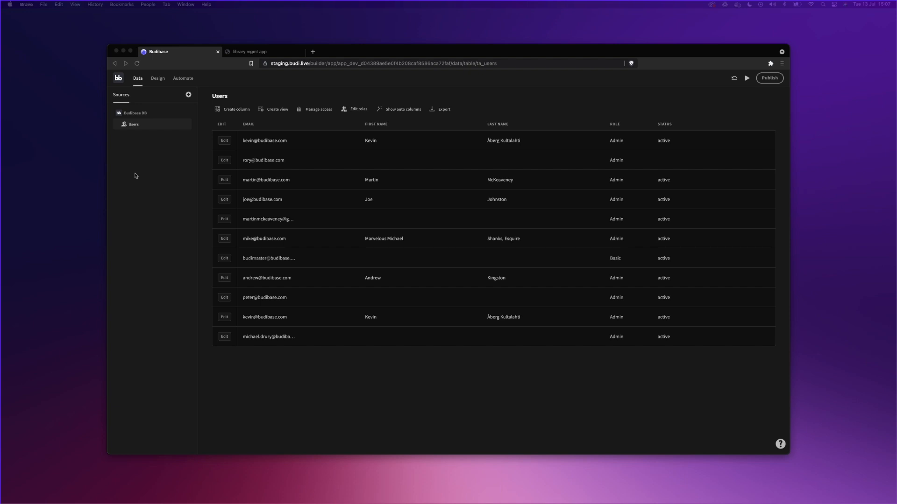
mouse_move(136, 63)
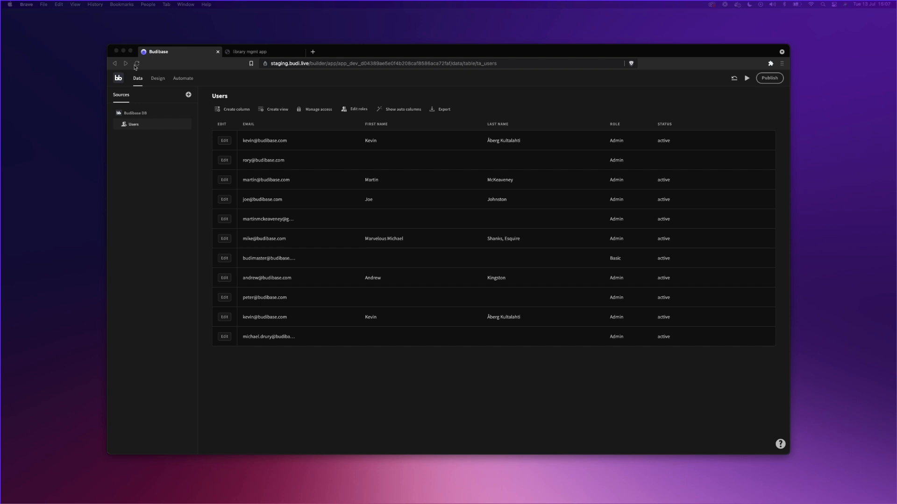
- Show the Budibase DB internal data source overview listing the Users table
left_click(134, 113)
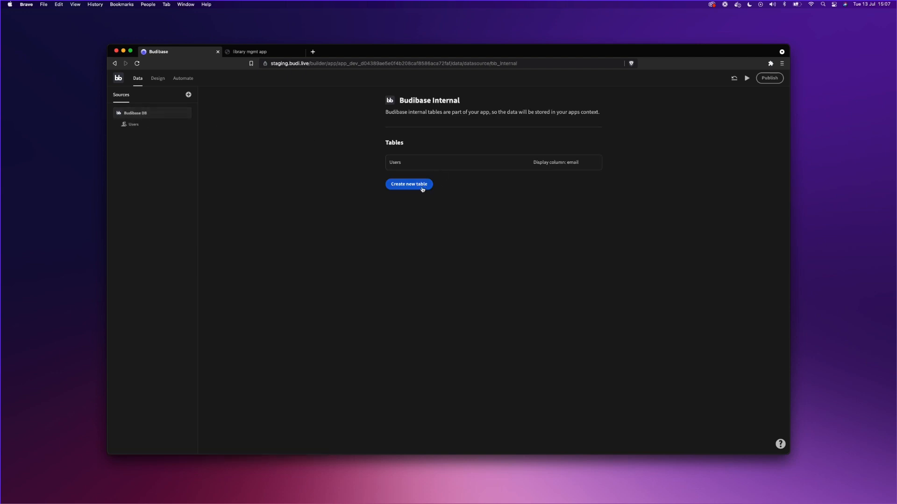
- Create an internal table 'Books' with auto columns and generated screens
left_click(409, 184)
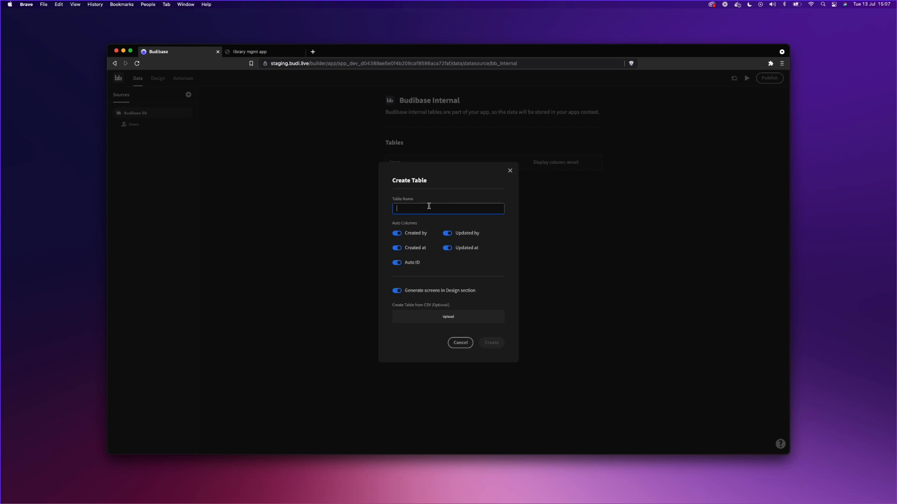
type("Books")
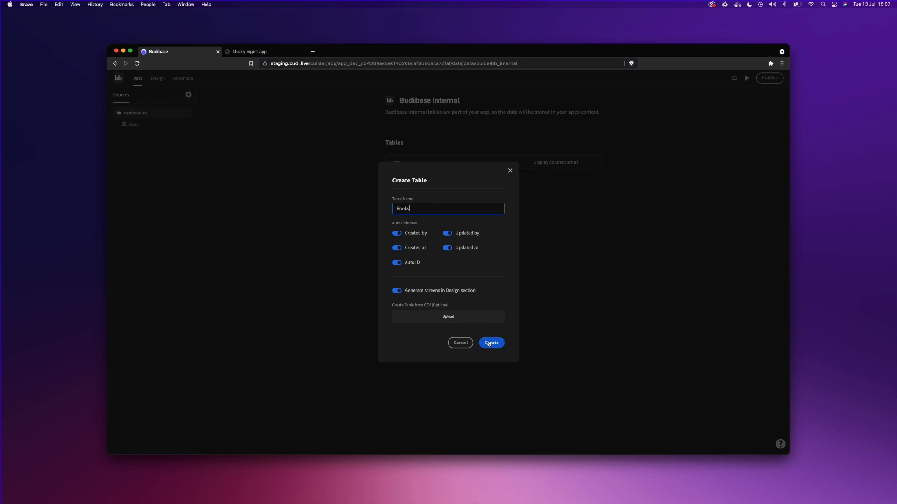
left_click(490, 343)
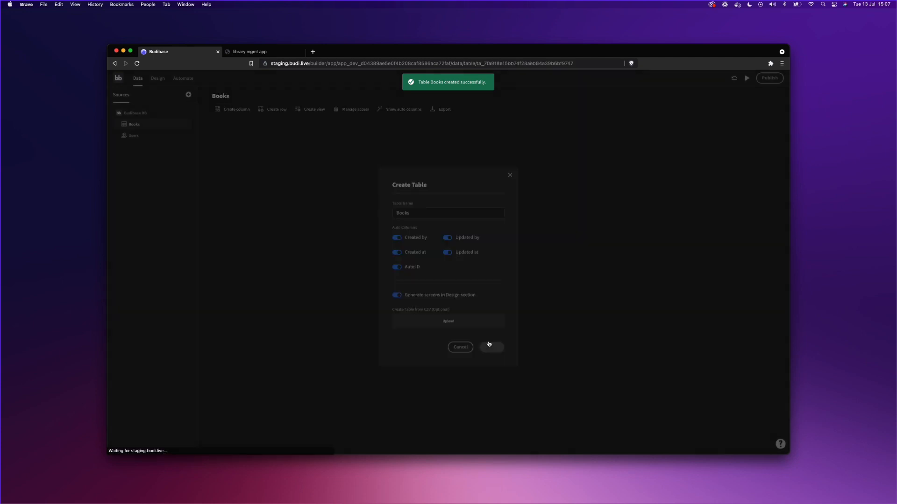
left_click(491, 348)
type("Title")
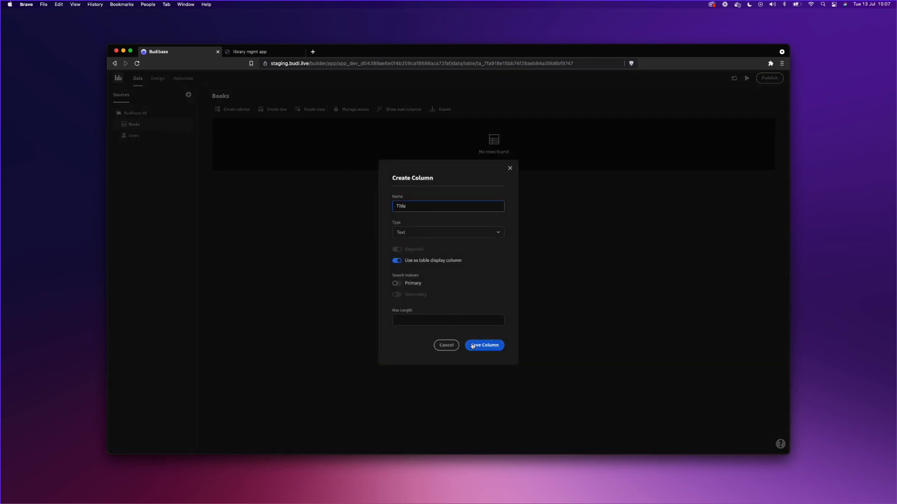
- Save the Title and Author text columns on the Books table
left_click(482, 344)
type("Author")
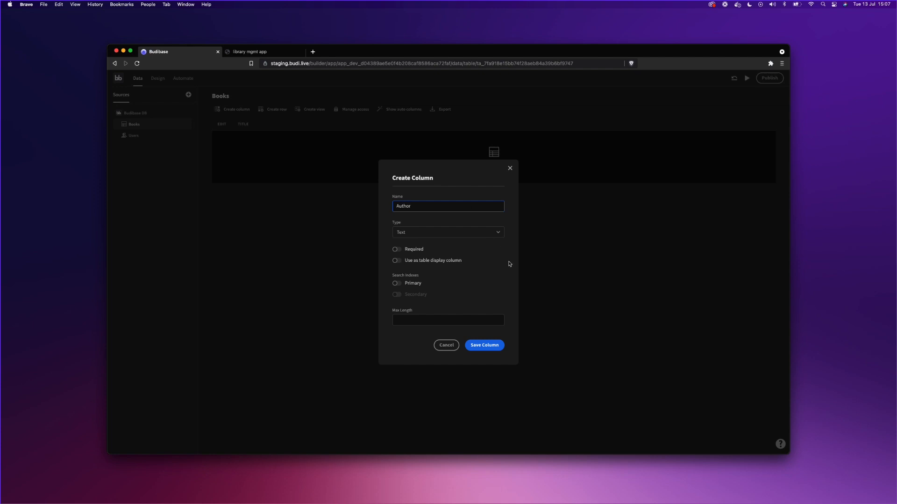
left_click(483, 345)
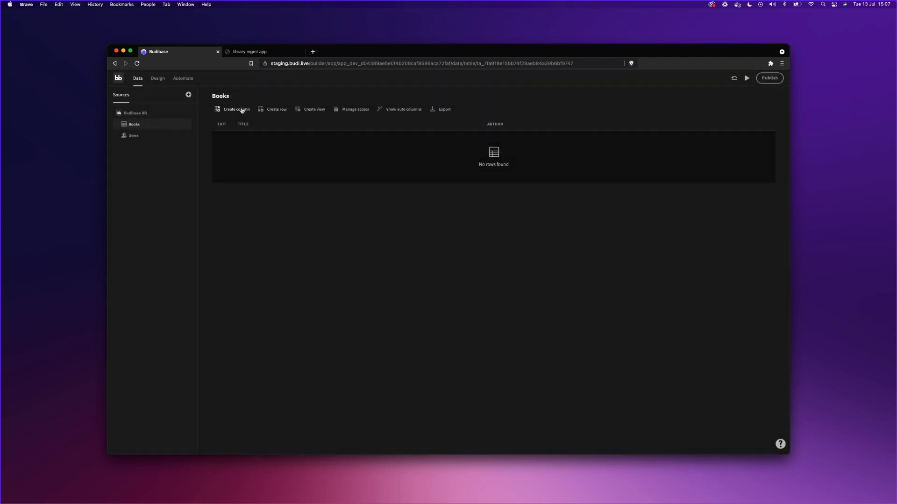
- Add a 'Status' Options column with values Available and Not available
left_click(236, 109)
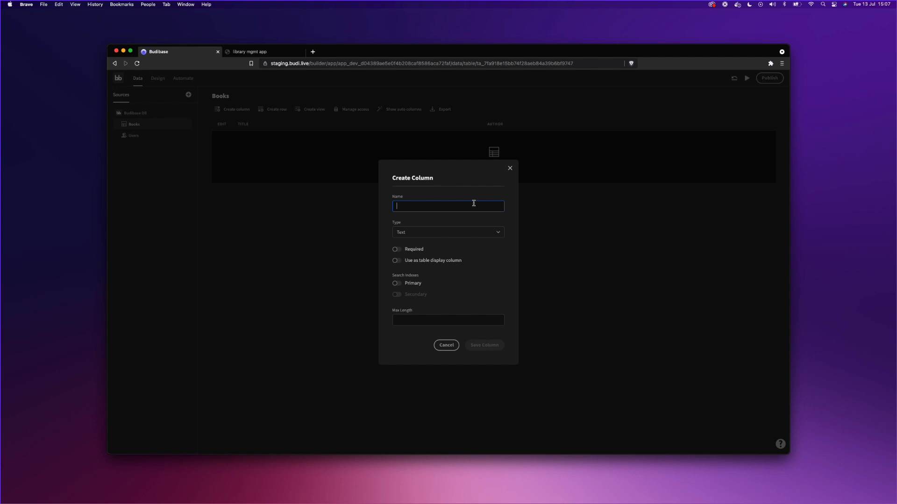
type("Status")
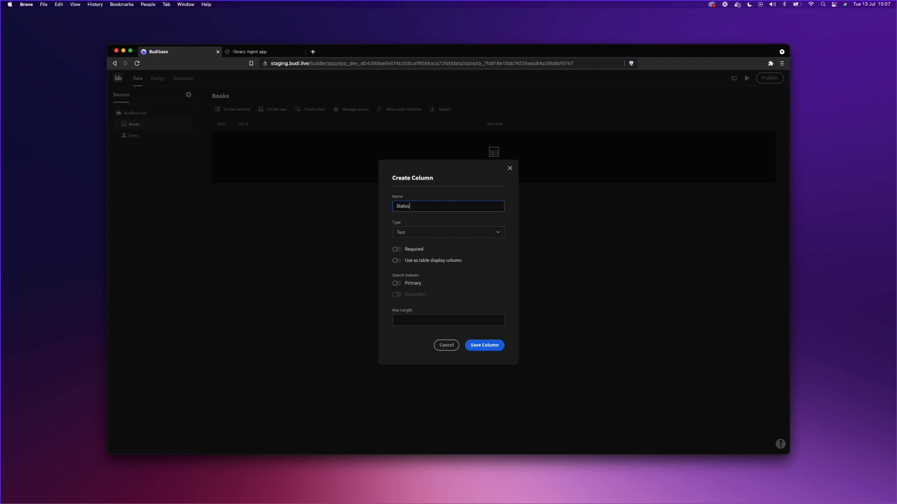
left_click(447, 232)
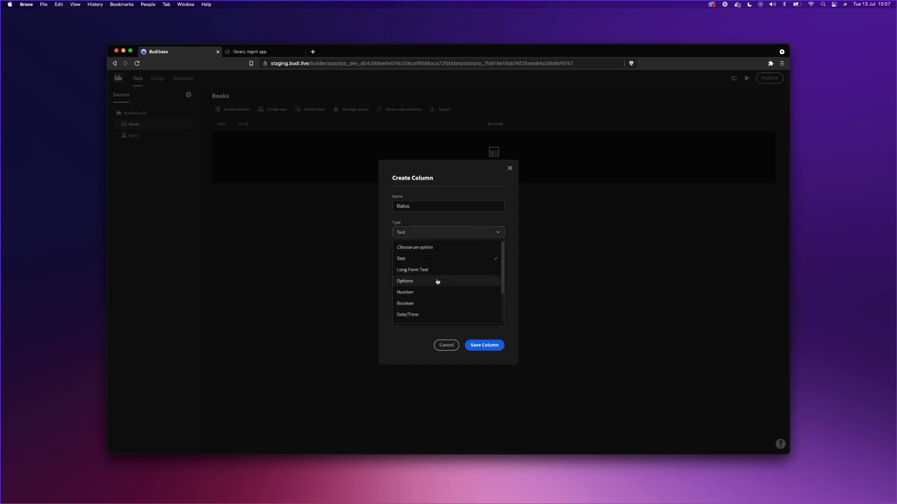
left_click(405, 281)
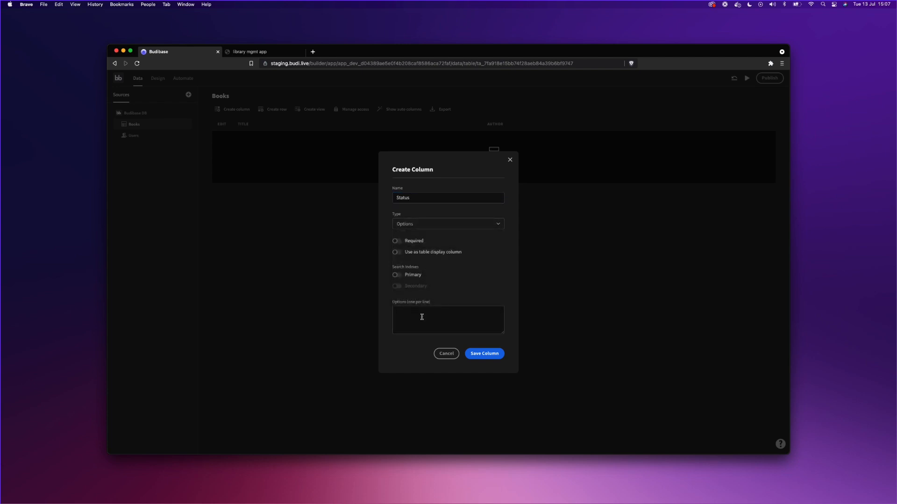
type("Avai")
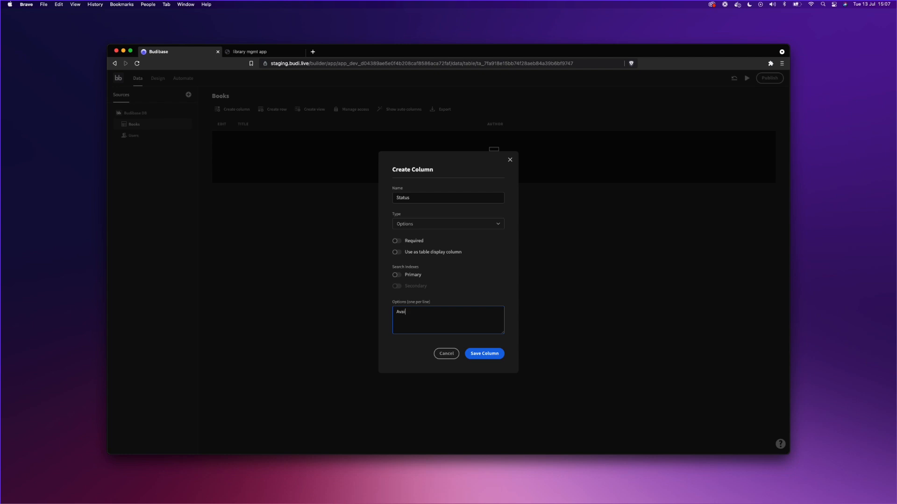
type("Available")
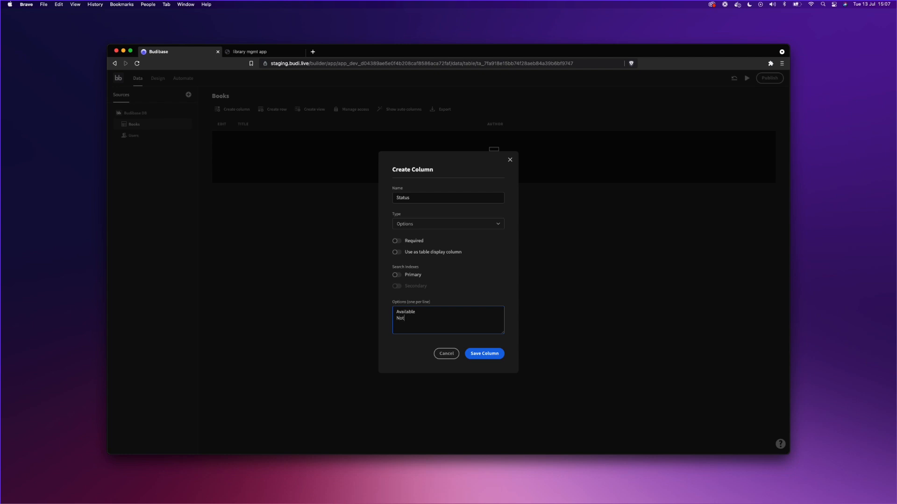
type("available")
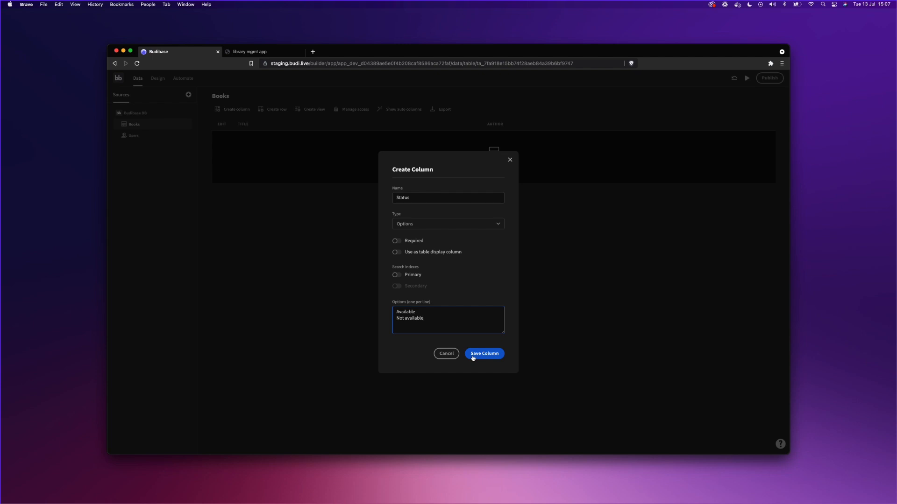
left_click(483, 353)
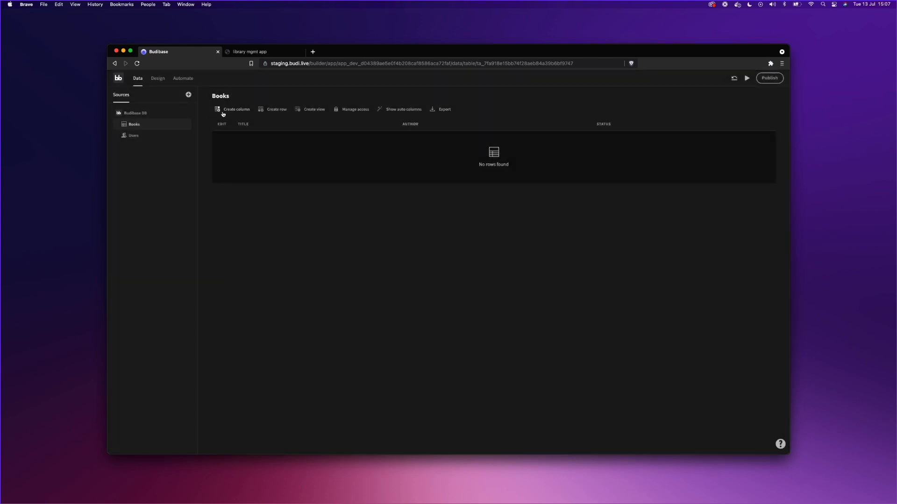
- Add a 'Check out by' relationship column to Users, one user to many books
left_click(236, 110)
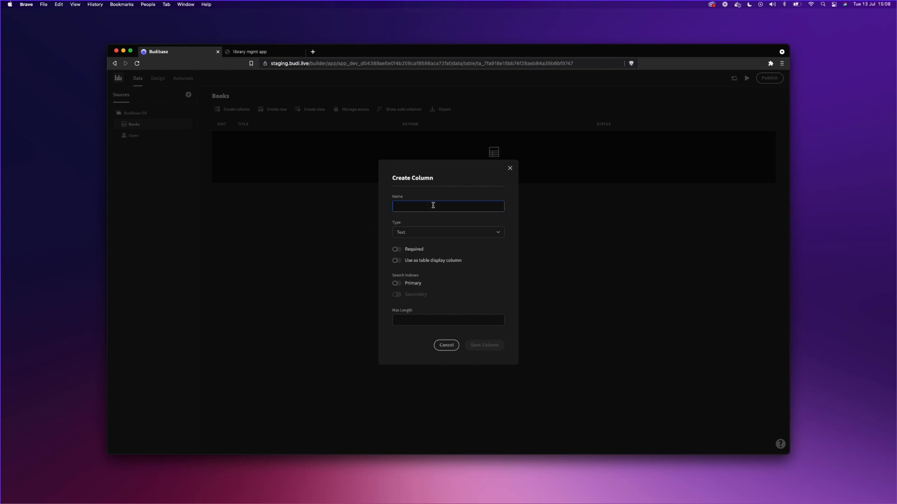
type("Check")
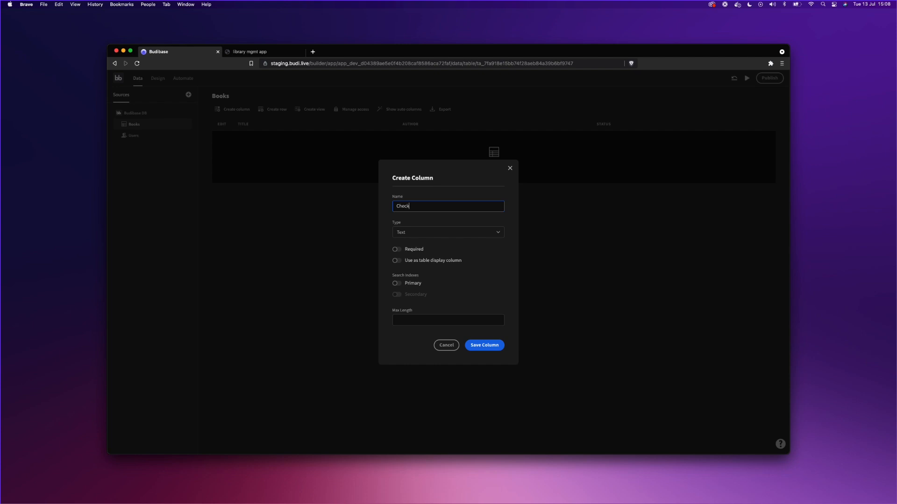
left_click(448, 232)
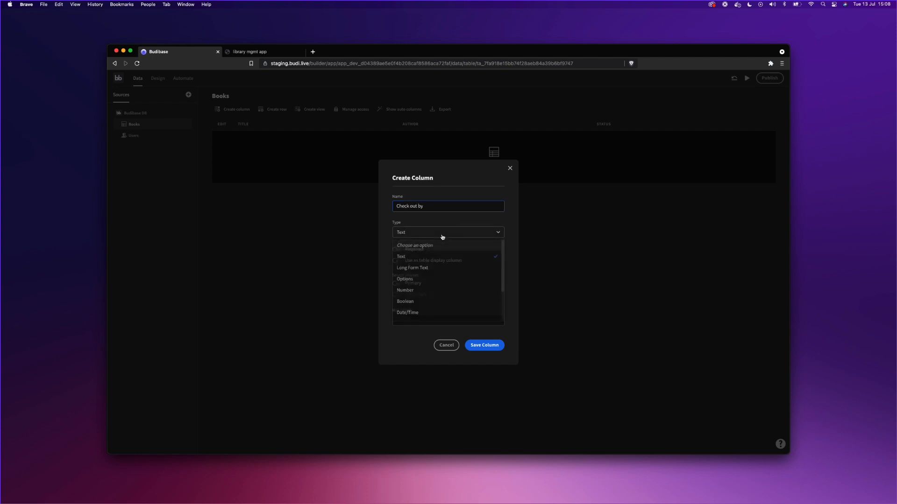
scroll("down", 3)
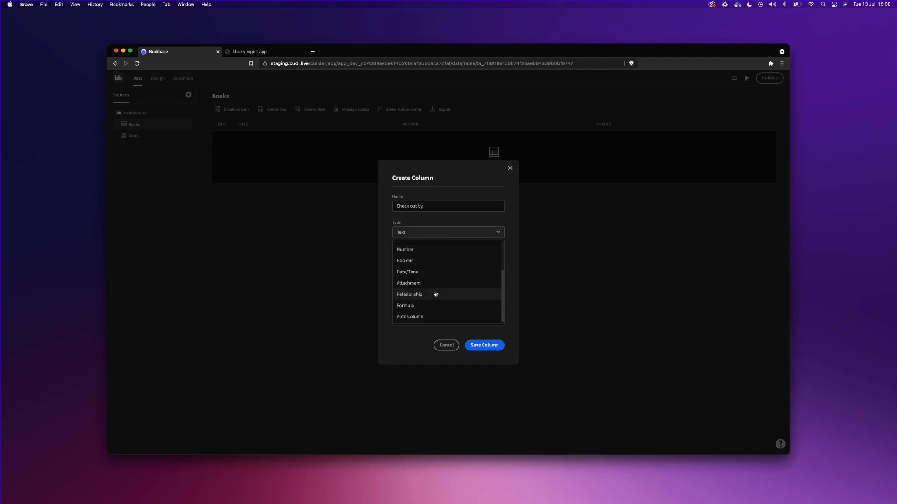
left_click(409, 294)
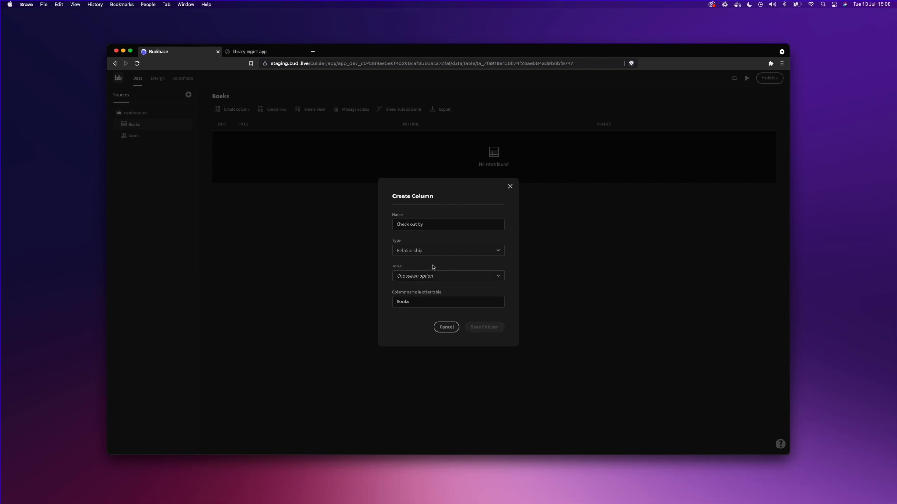
left_click(447, 277)
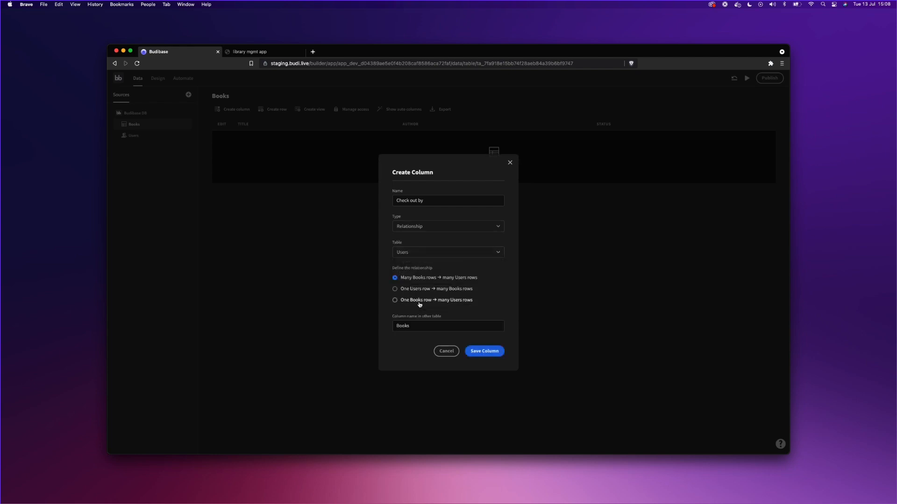
mouse_move(419, 300)
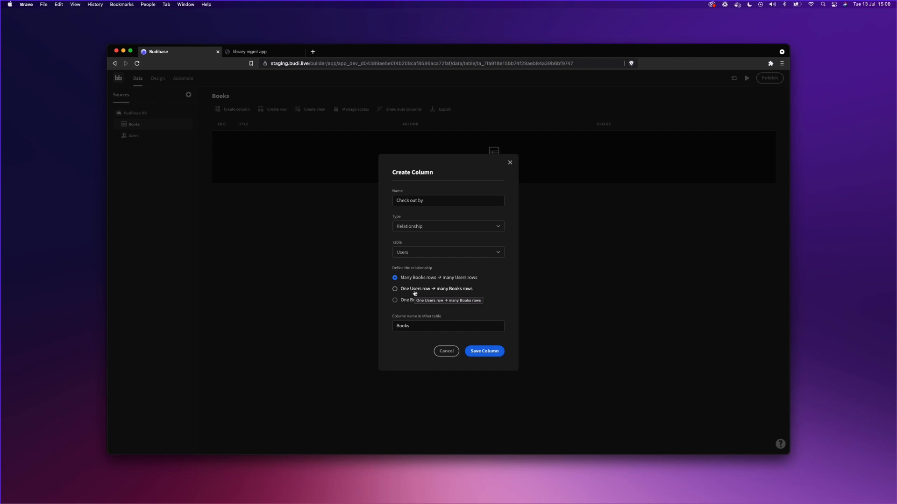
left_click(394, 289)
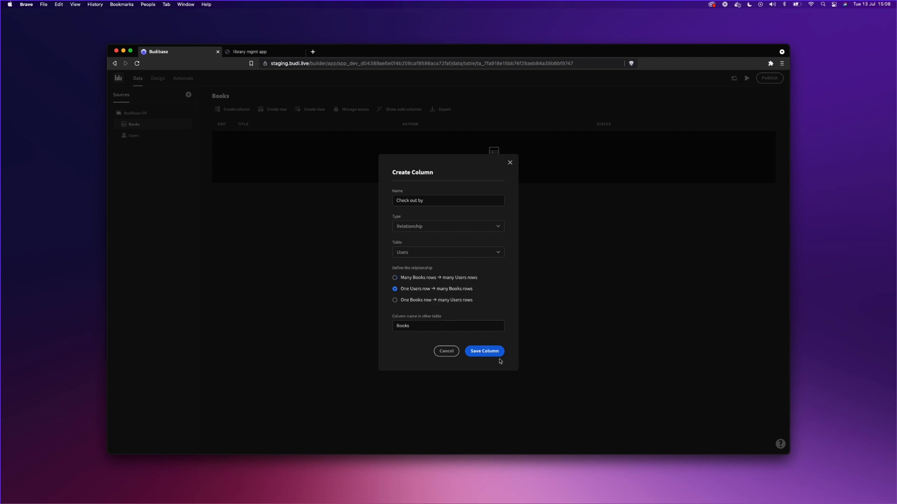
left_click(483, 351)
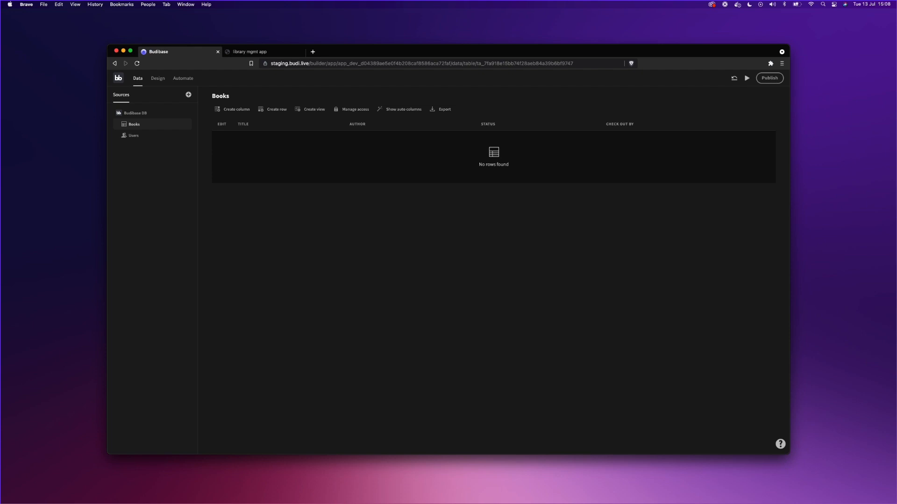
mouse_move(252, 103)
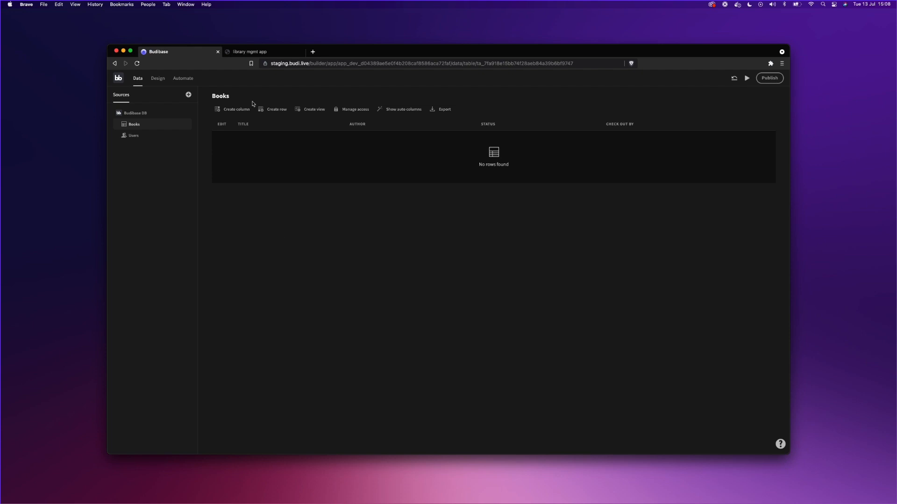
- Add an Available row for Superfreakonomics by Stephen Dubner
left_click(276, 109)
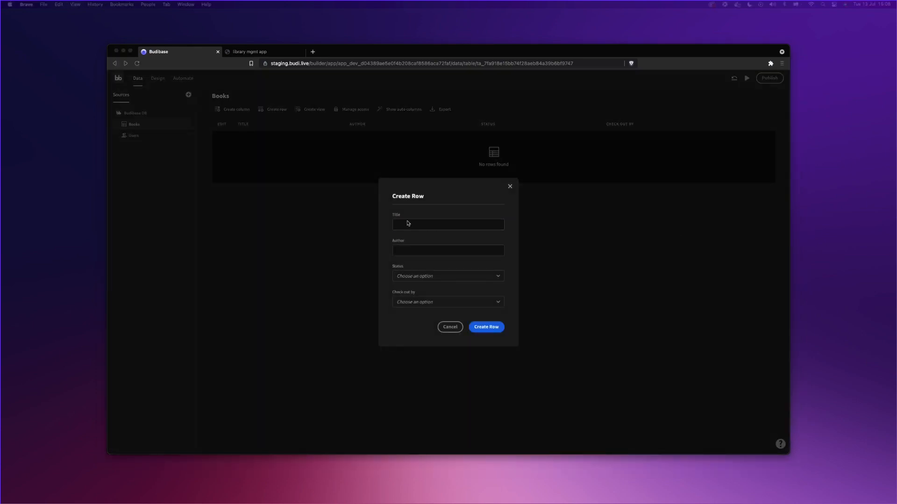
type("Superfreakonomics")
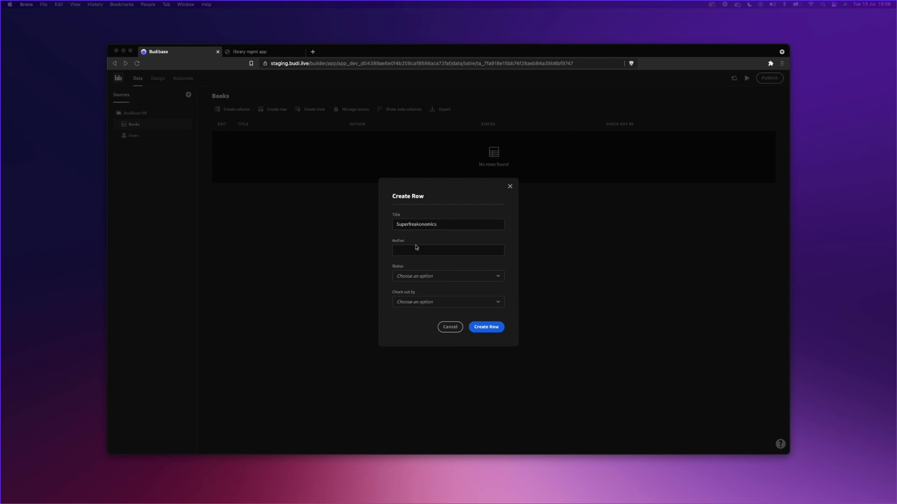
left_click(447, 276)
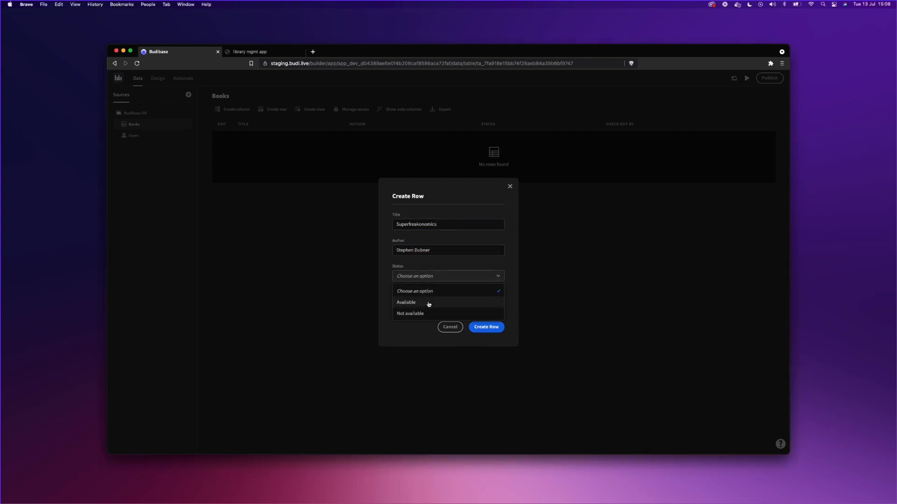
left_click(405, 302)
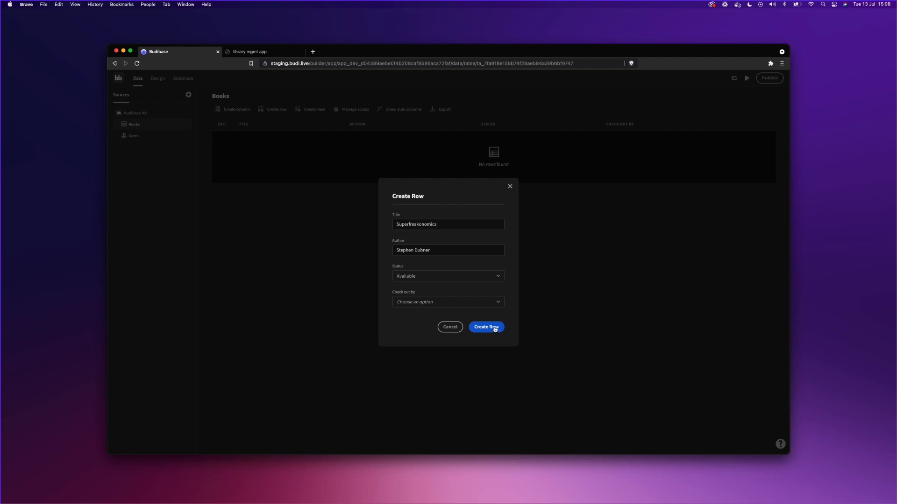
left_click(486, 327)
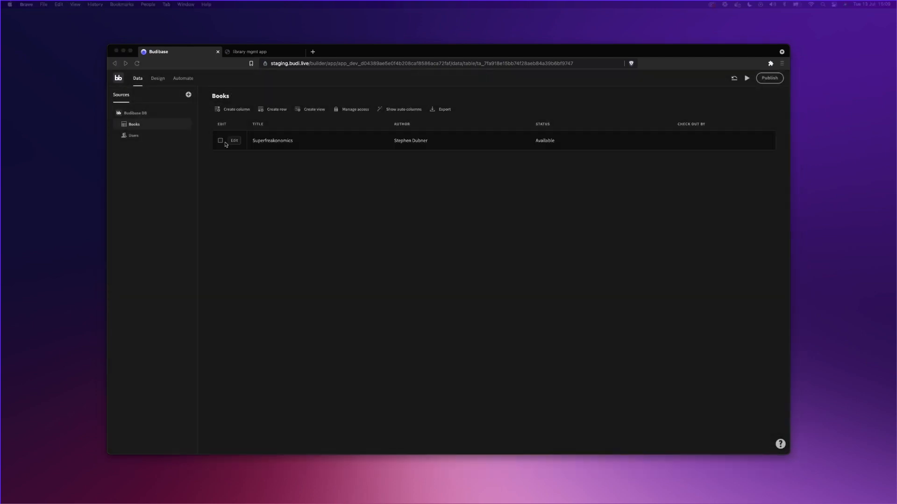
- Add an Available row for Burning Bright by John Steinbeck
type("Burning Bright")
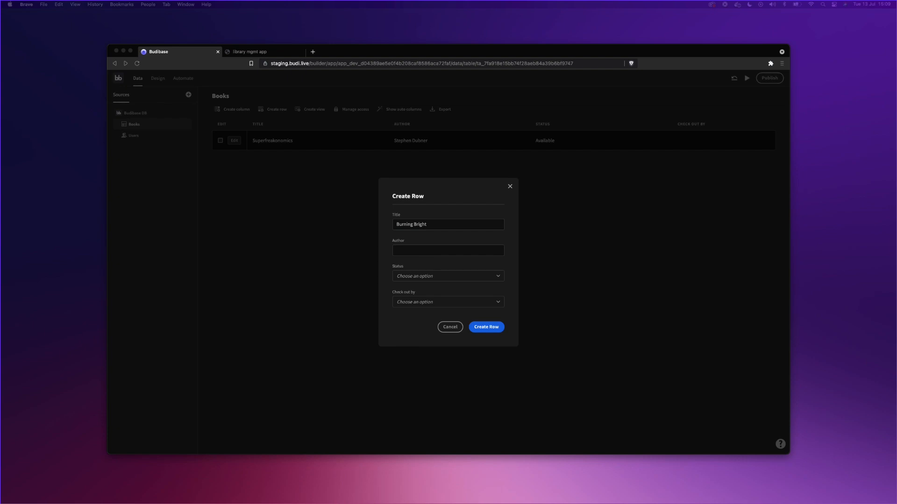
type("John Steinbeck")
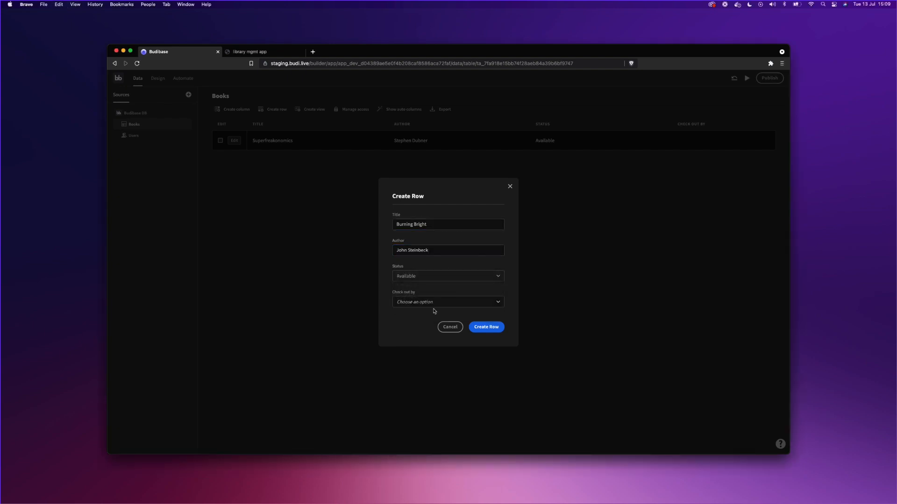
left_click(486, 327)
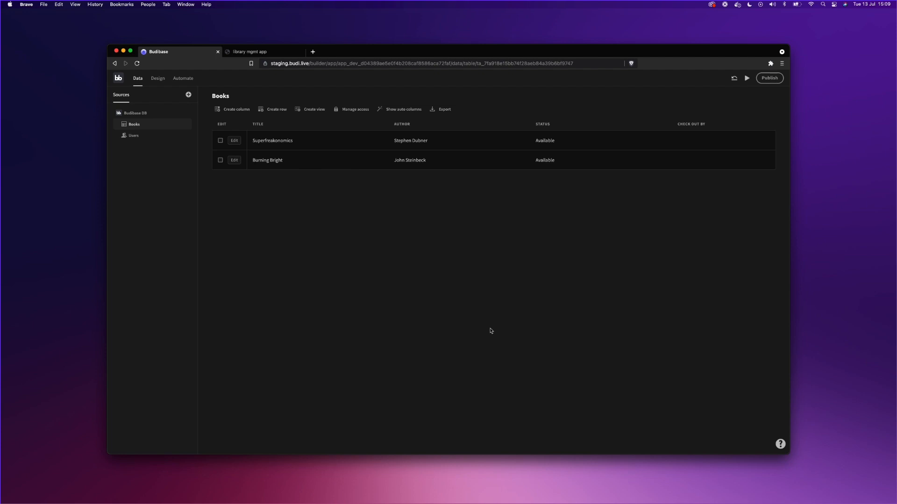
mouse_move(433, 286)
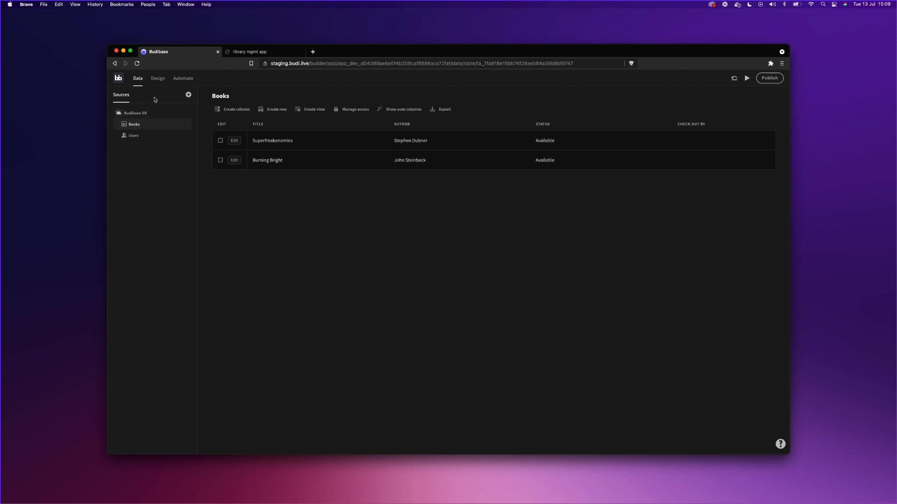
- Rename the /books/new/row screen heading to 'New book' and update its form fields
left_click(156, 79)
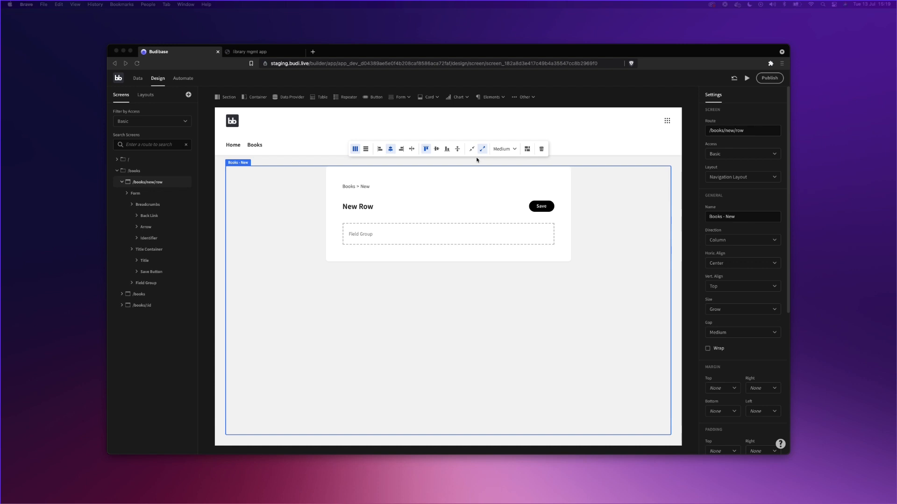
mouse_move(357, 210)
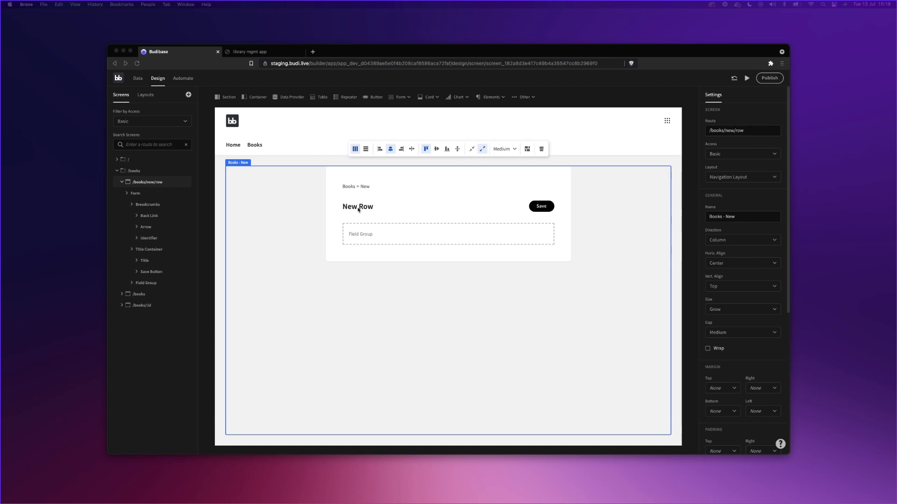
left_click(356, 207)
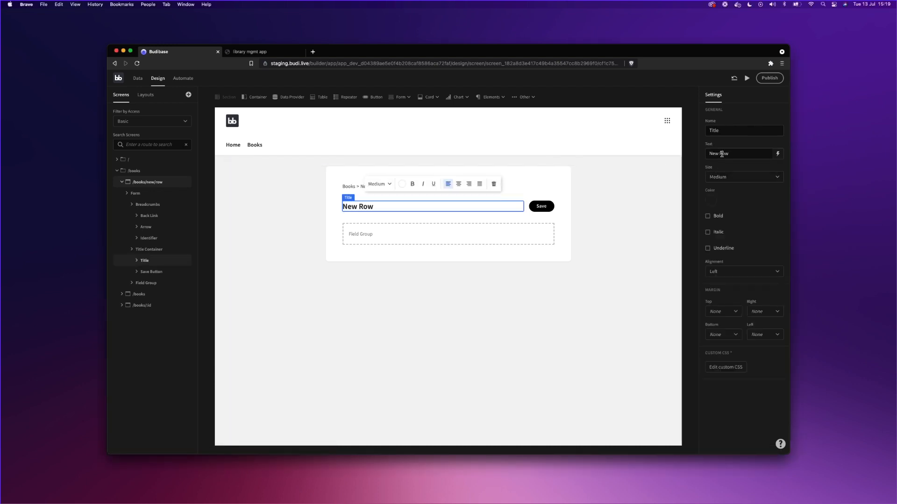
type("New book")
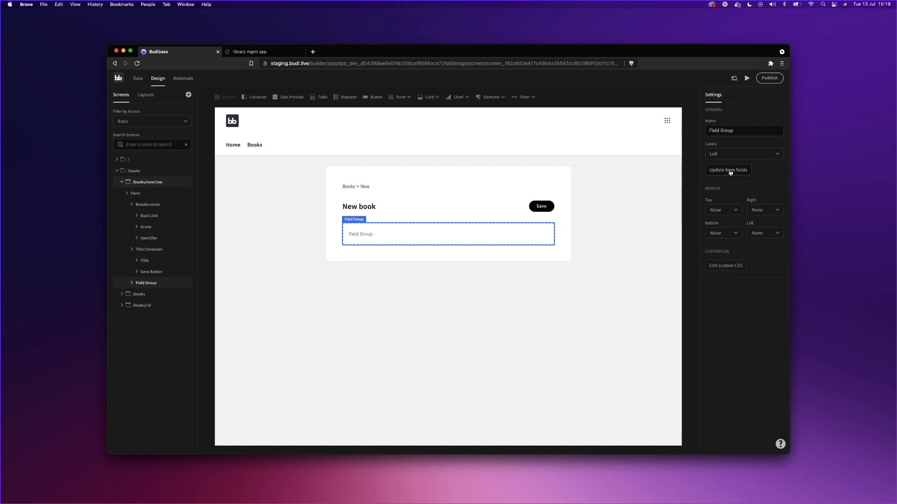
left_click(727, 170)
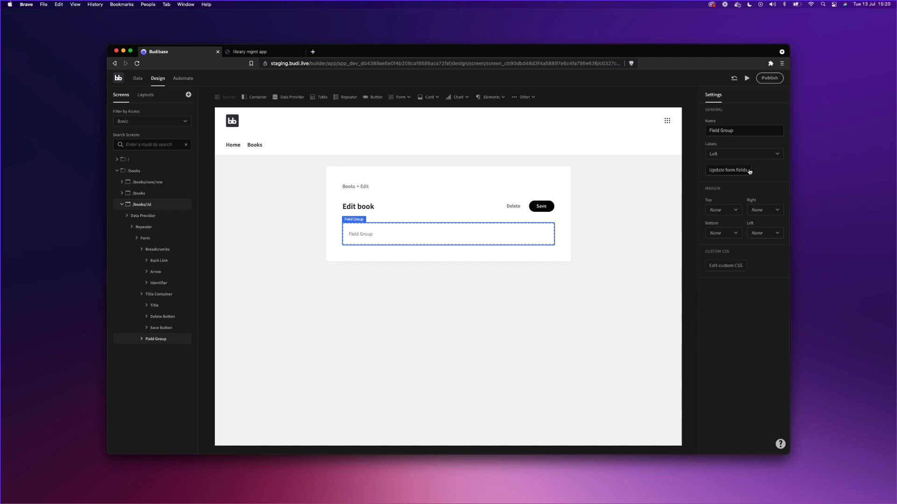
- Update the Edit book form fields to Title, Author, Status and Check out by
left_click(727, 170)
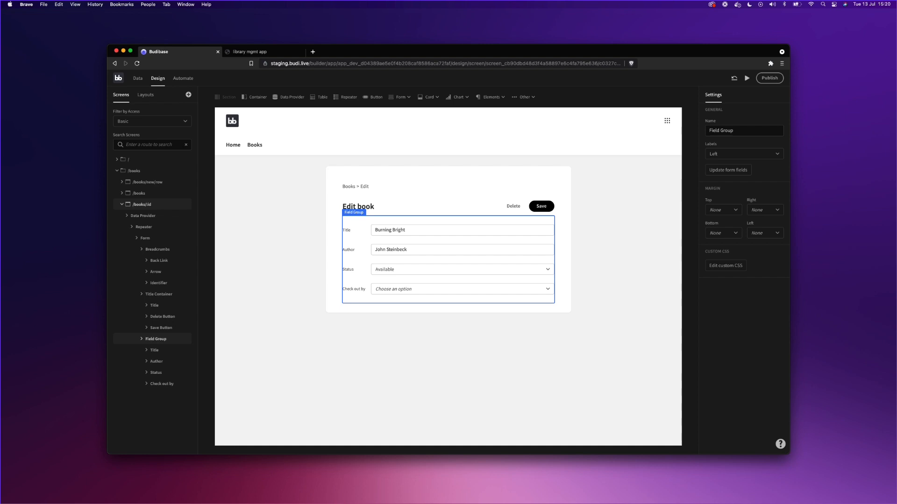
mouse_move(819, 215)
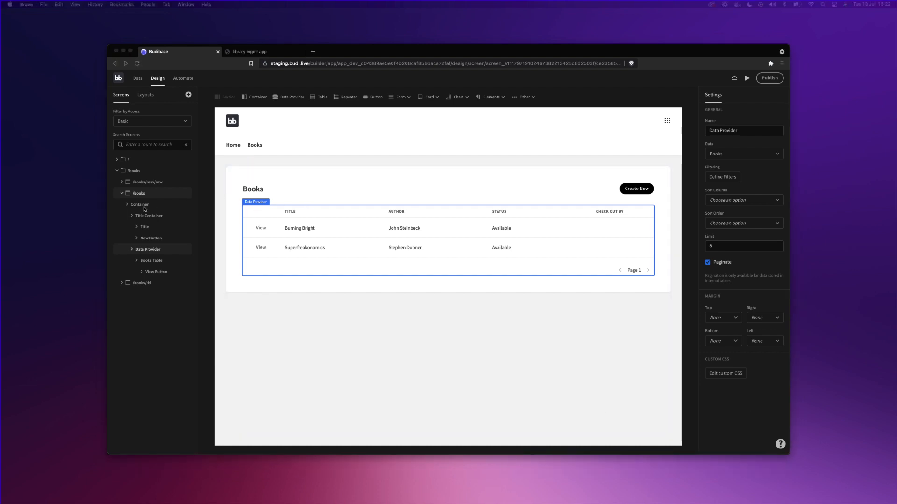
mouse_move(147, 207)
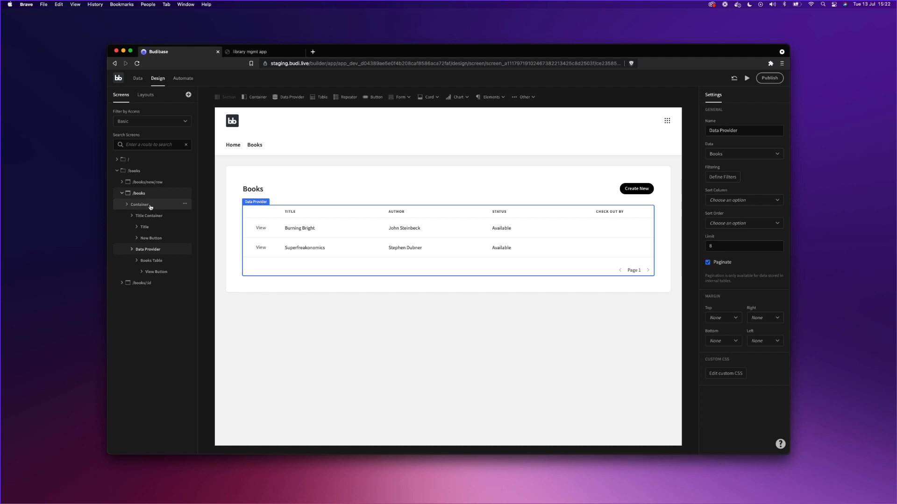
left_click(139, 205)
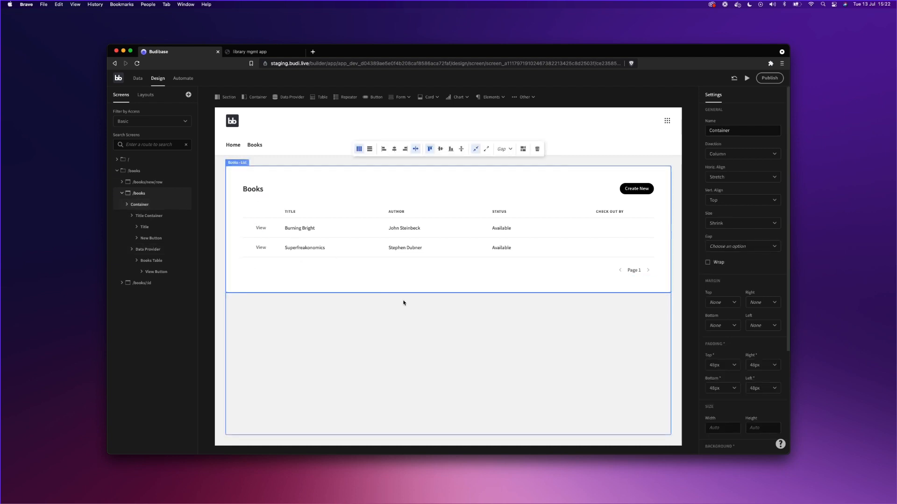
- Add a Form to the list screen and nest the Books data provider inside it
left_click(401, 96)
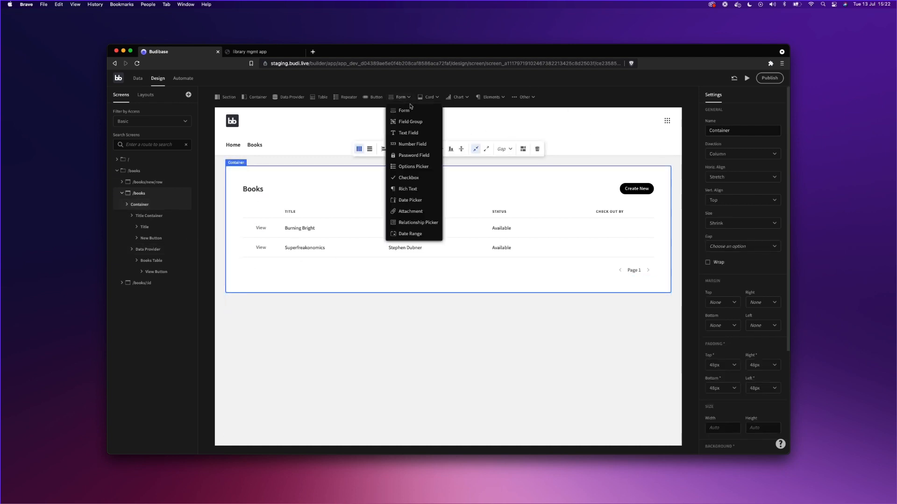
left_click(411, 110)
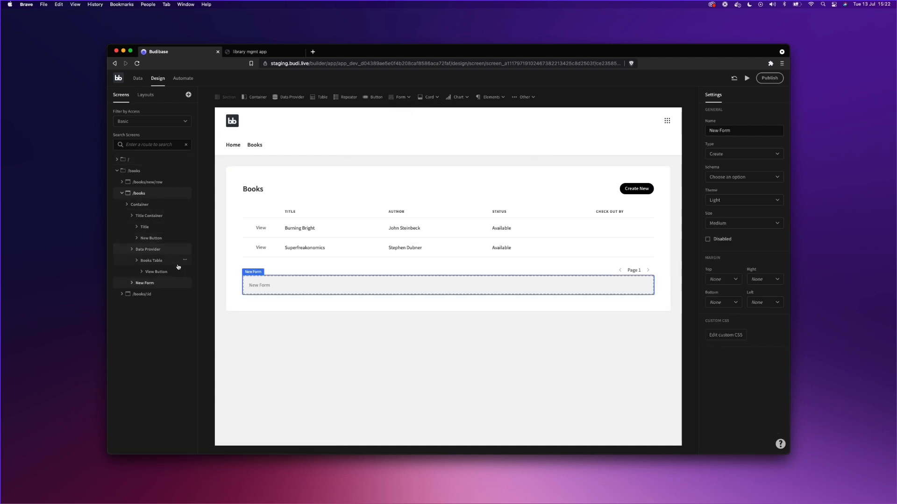
left_click(145, 282)
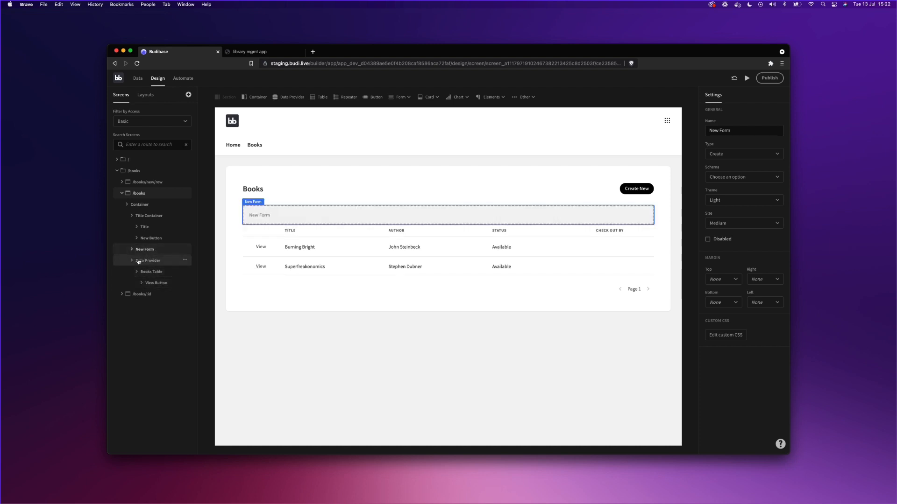
left_click(152, 261)
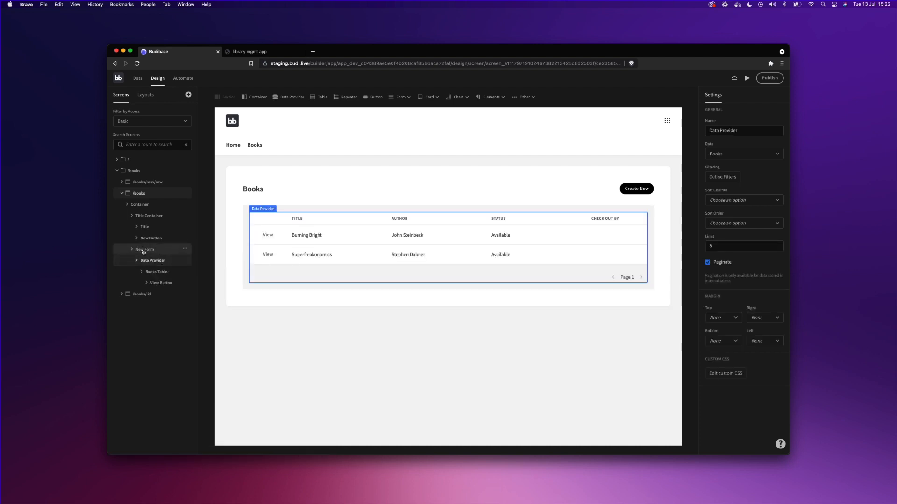
left_click(145, 249)
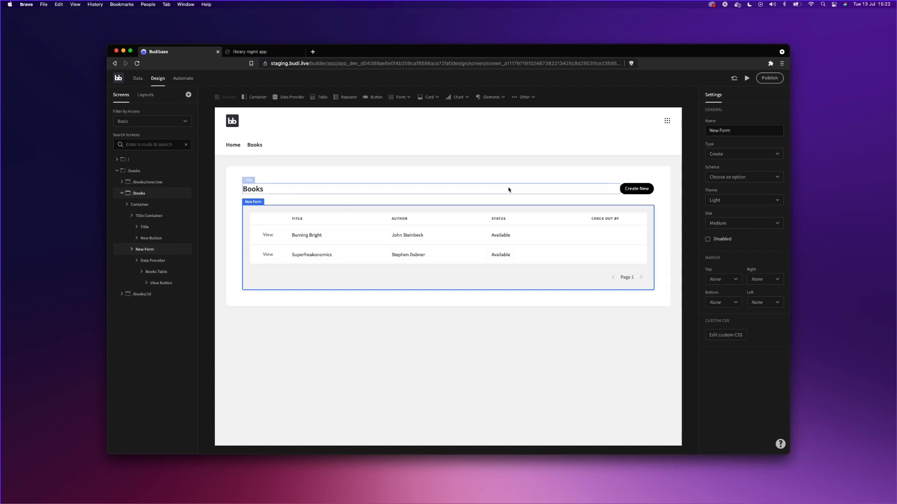
- Set the form to Lightest theme, Large size and the Books schema
left_click(743, 200)
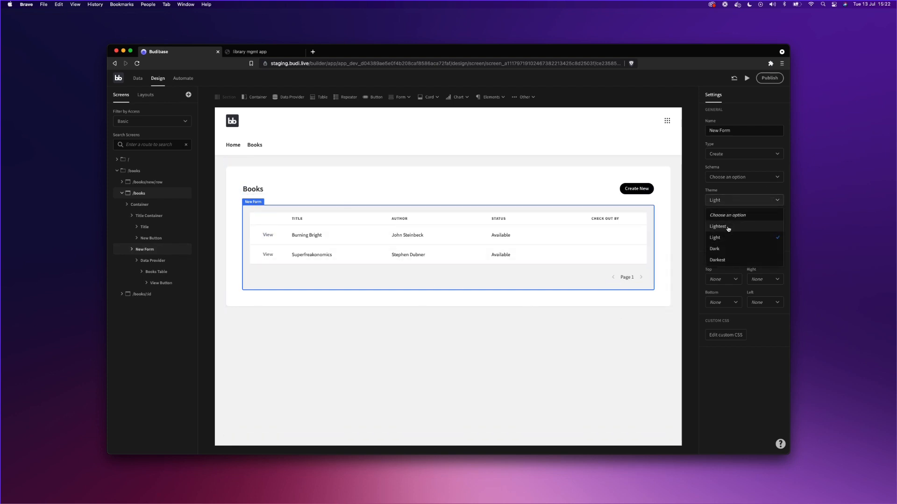
left_click(719, 226)
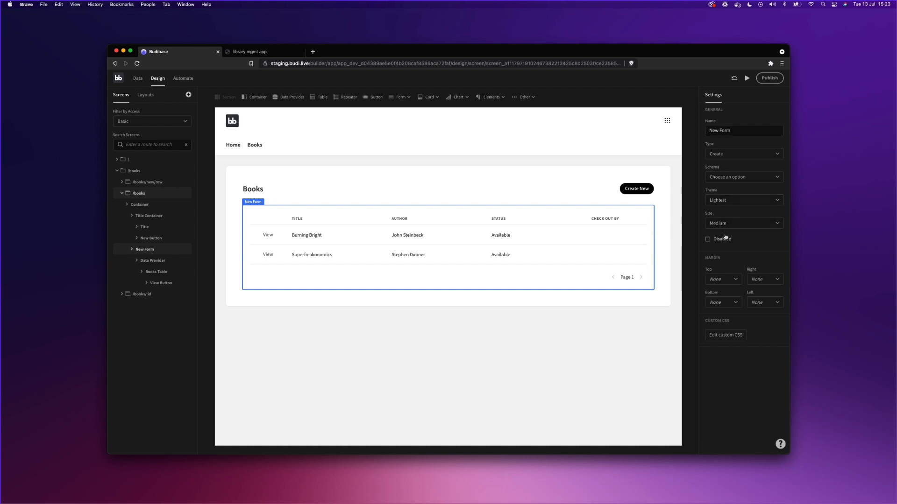
left_click(742, 223)
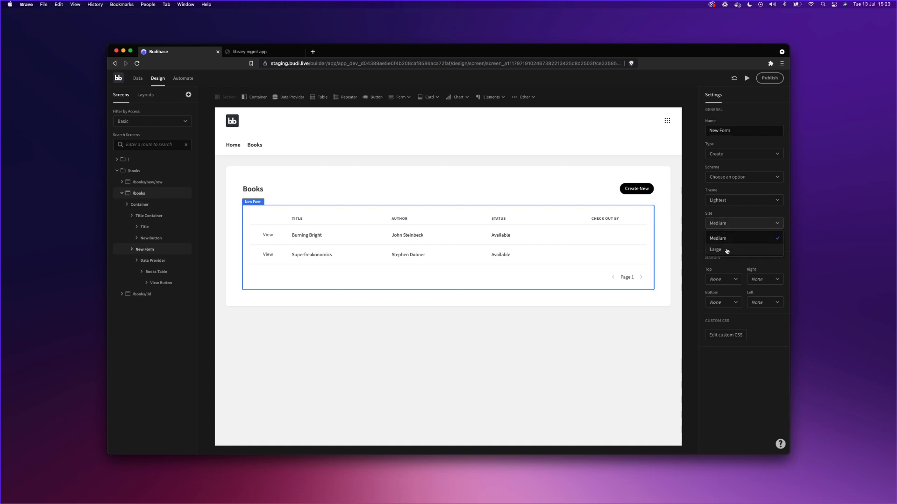
left_click(715, 250)
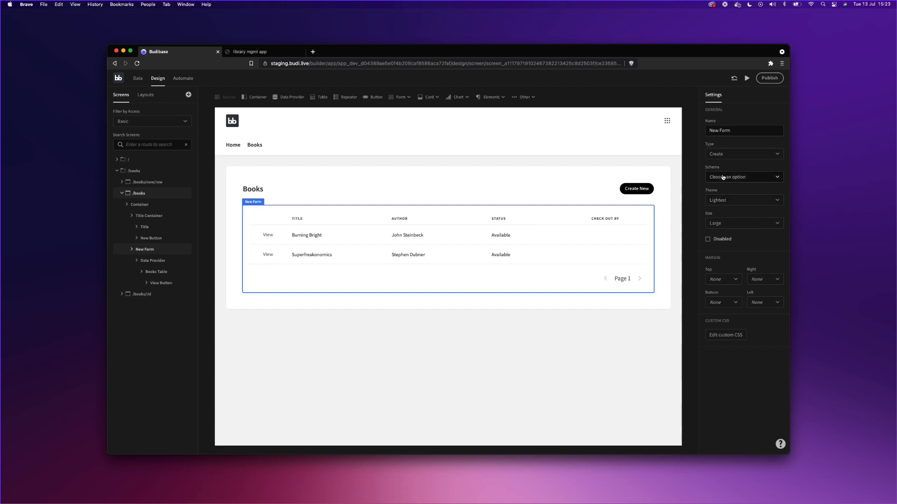
left_click(742, 176)
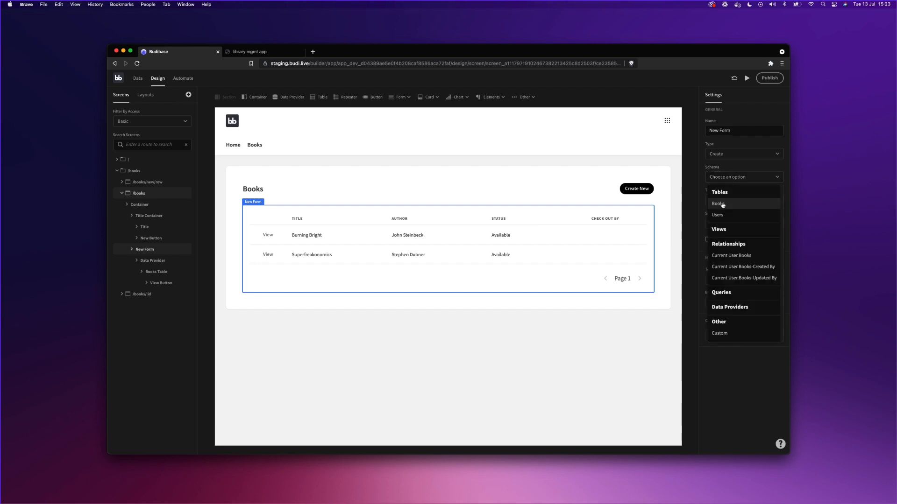
left_click(720, 203)
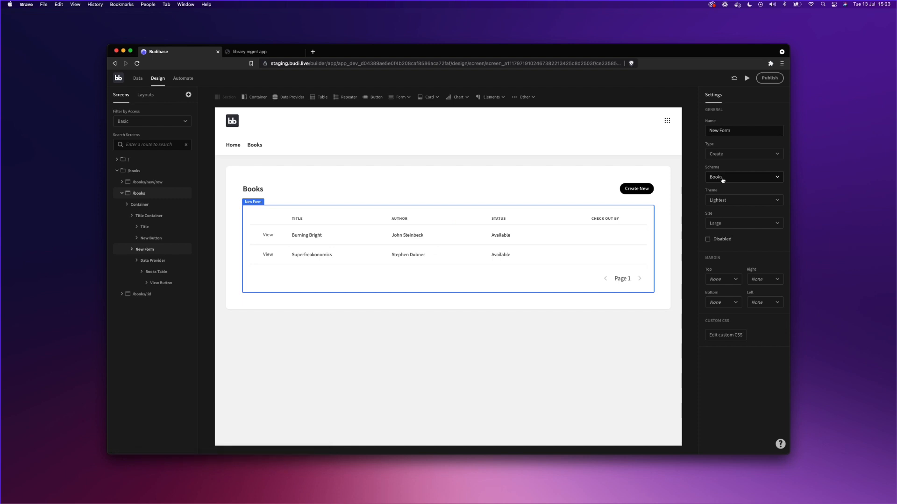
left_click(399, 96)
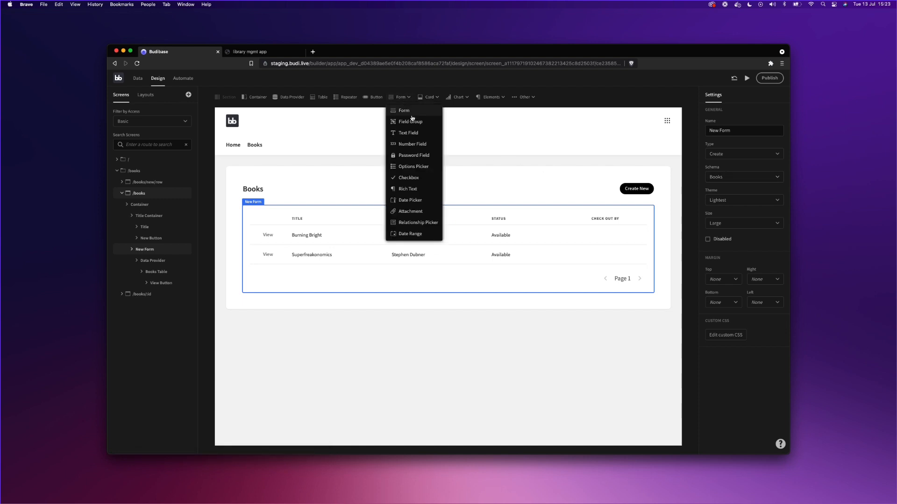
- Add a Text Field bound to Title with placeholder 'Search books' above the table
left_click(408, 133)
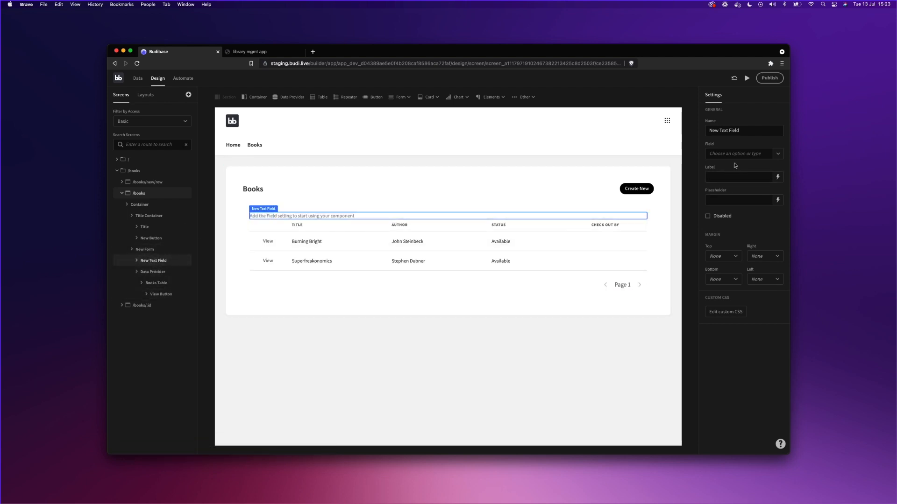
left_click(743, 153)
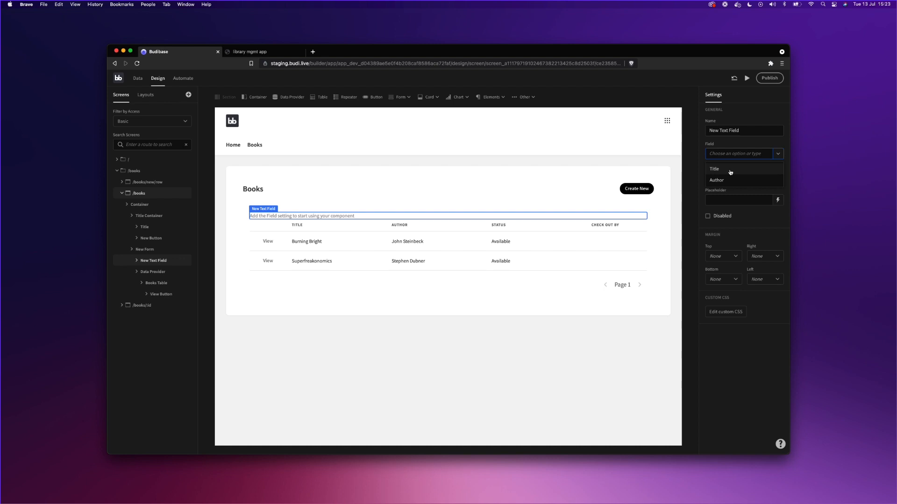
left_click(714, 169)
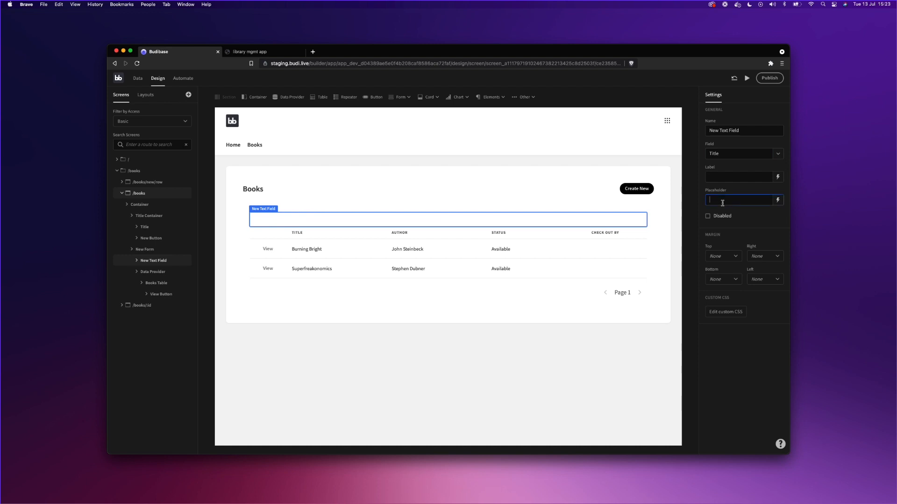
type("search")
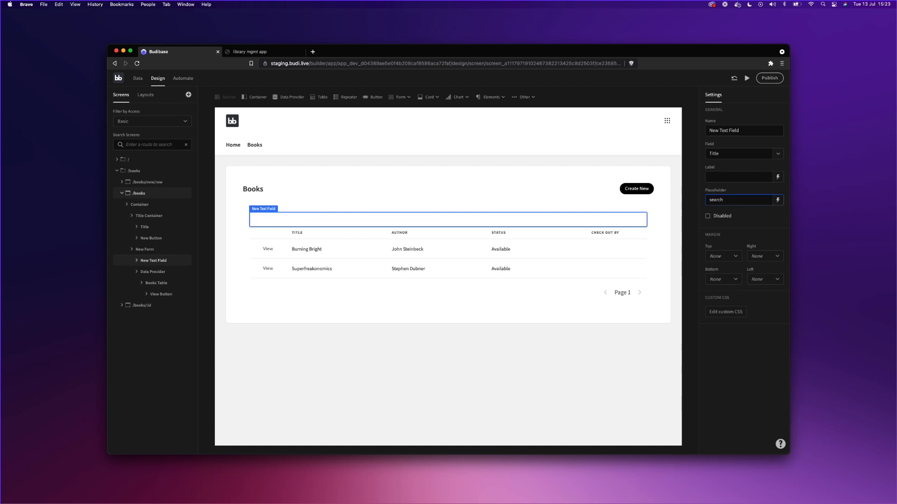
type("Ser")
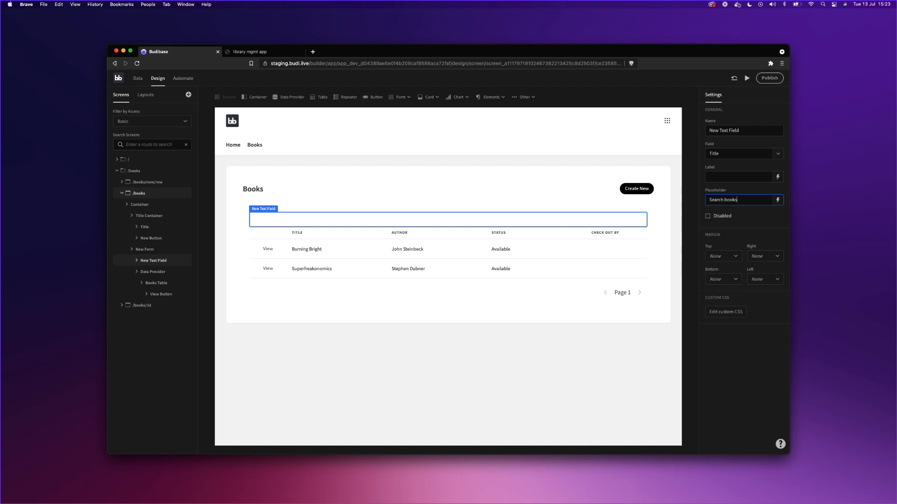
mouse_move(729, 392)
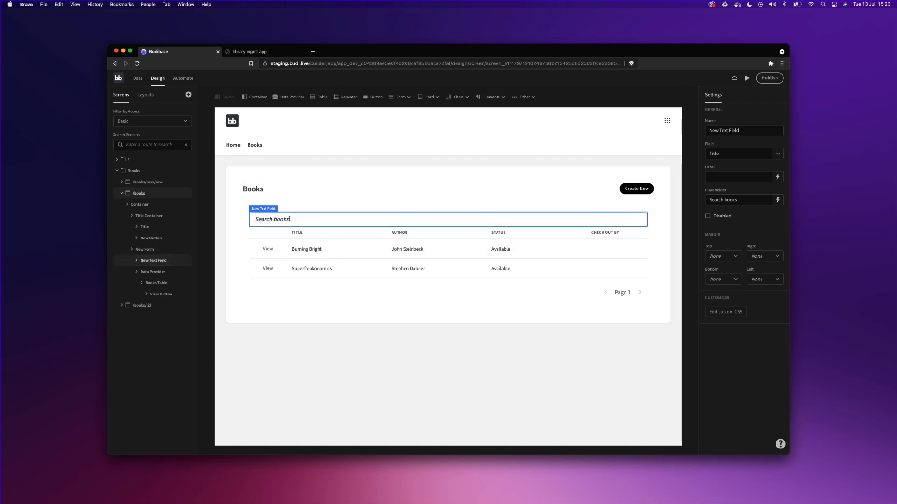
- Filter the data provider on Title starting with the {{ New Form.Fields.Title }} binding
left_click(153, 272)
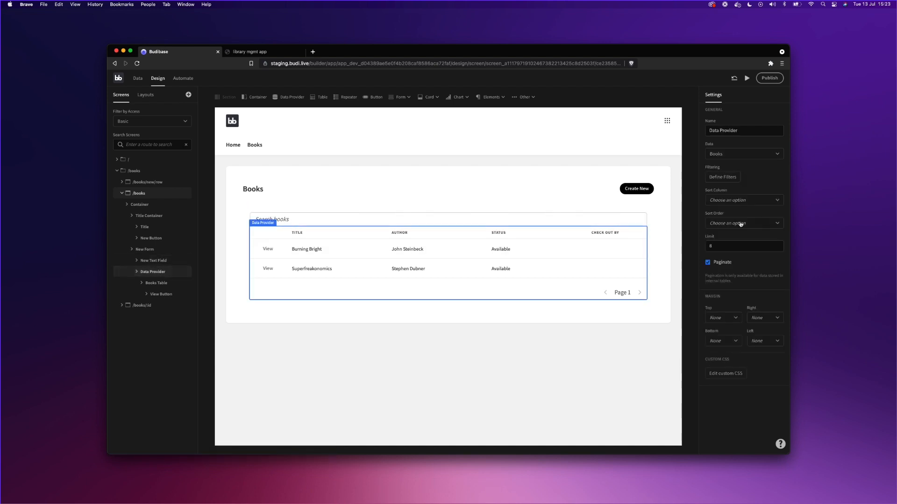
left_click(722, 177)
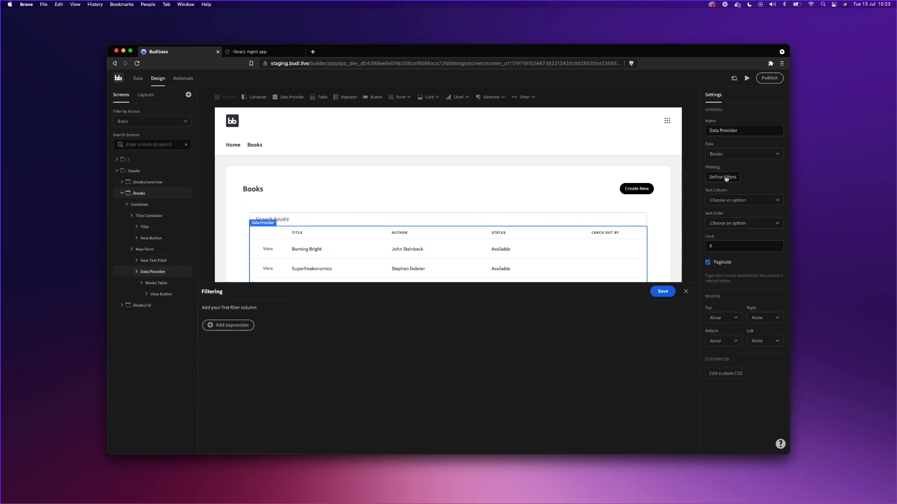
mouse_move(195, 346)
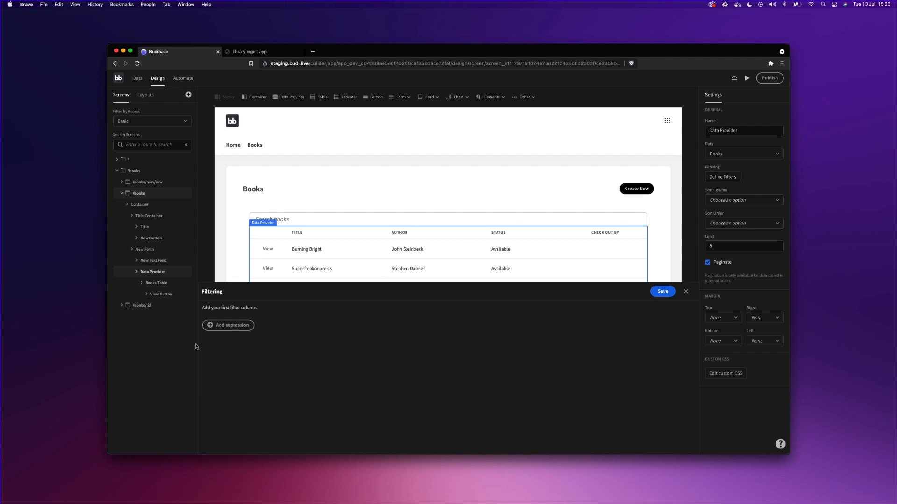
left_click(228, 325)
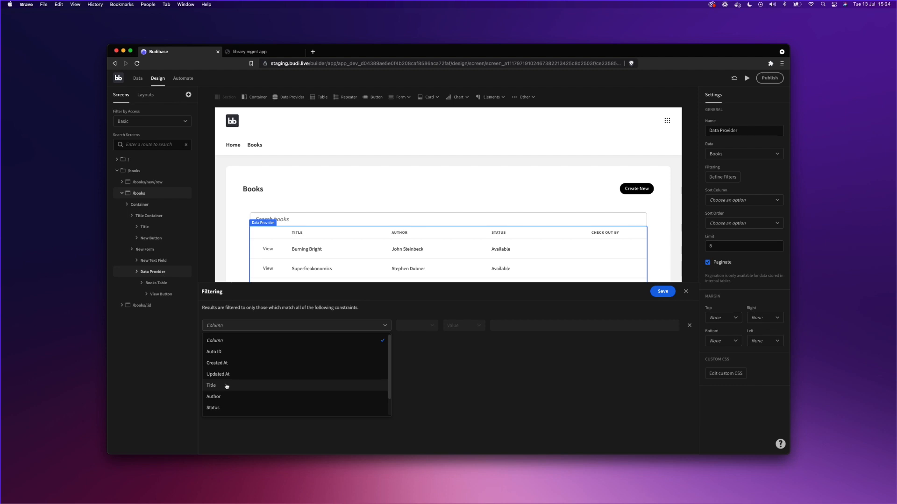
left_click(211, 384)
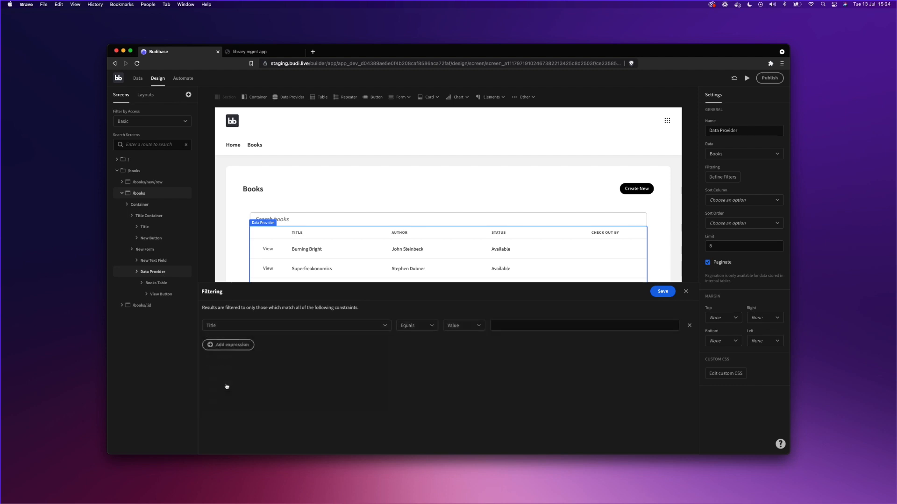
left_click(416, 325)
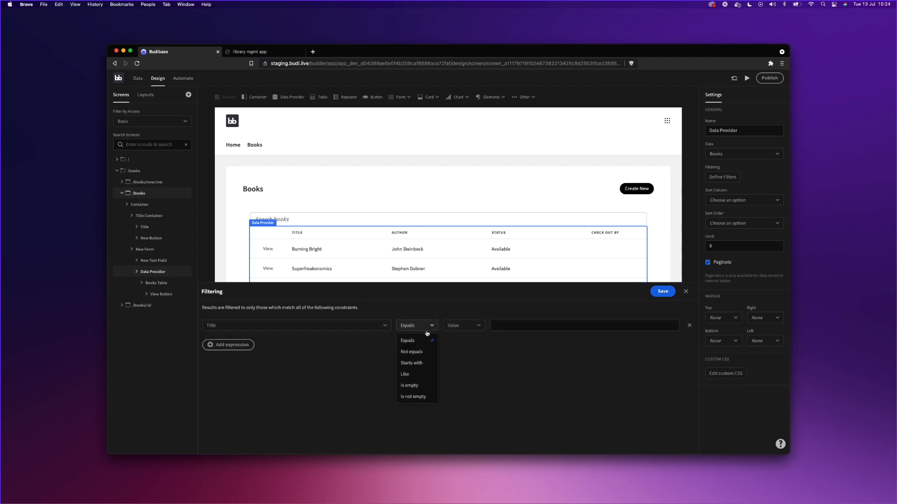
left_click(411, 362)
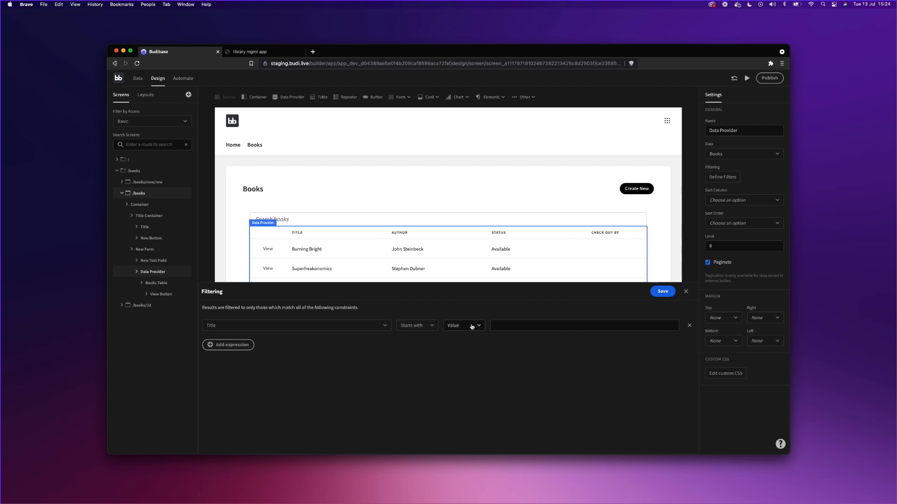
left_click(463, 325)
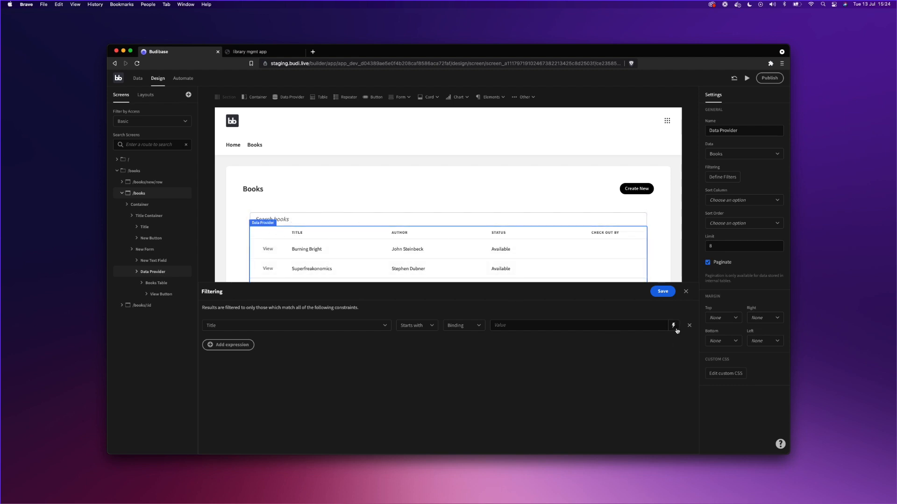
left_click(674, 325)
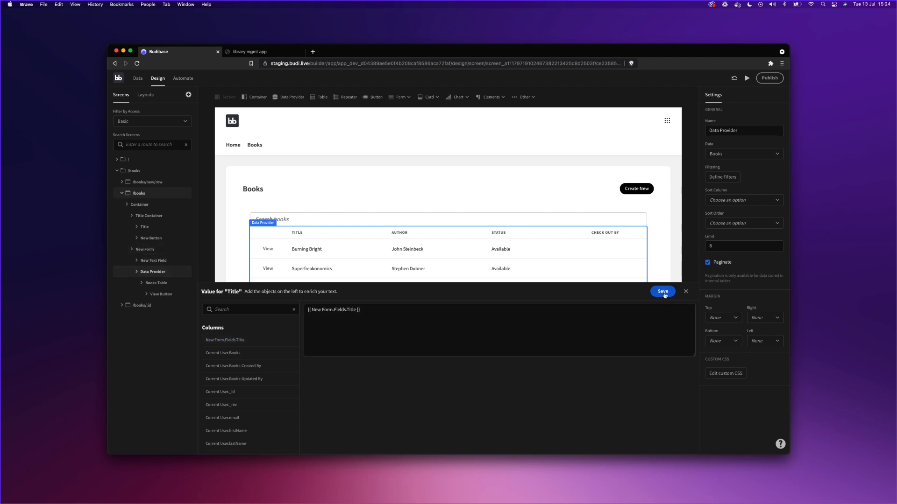
left_click(663, 291)
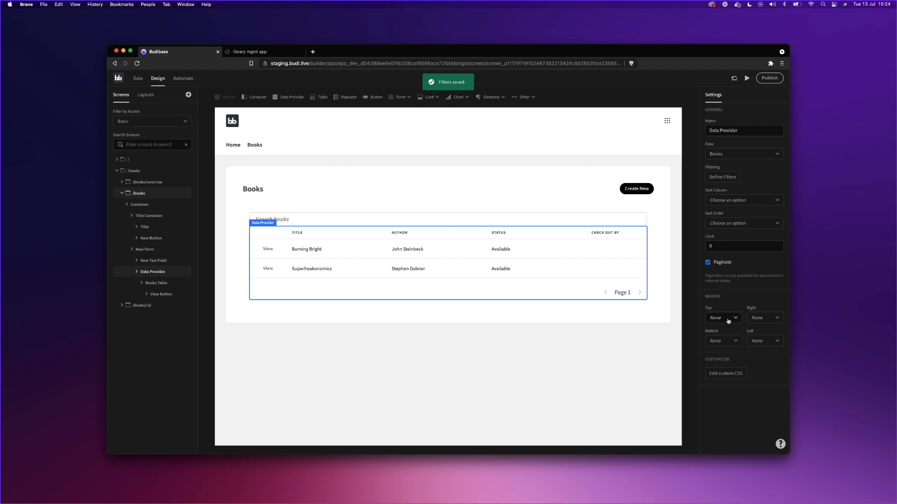
- Give the data provider a 20px top margin and launch the app preview
left_click(721, 317)
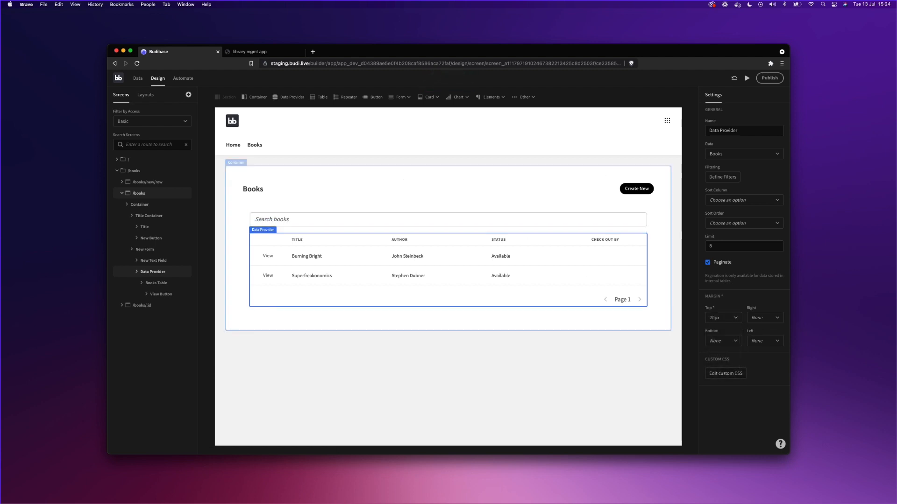
left_click(452, 241)
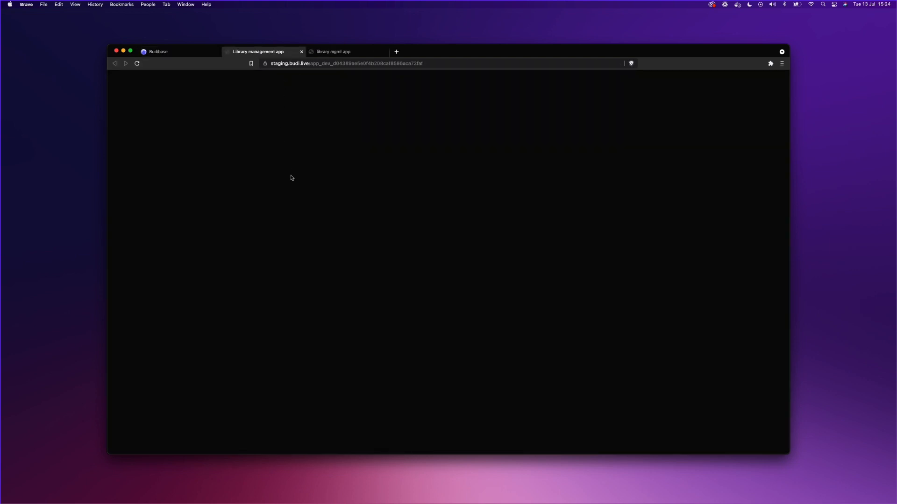
- Search 'Burning' on the Books page to filter to Burning Bright, then start a new book
left_click(243, 108)
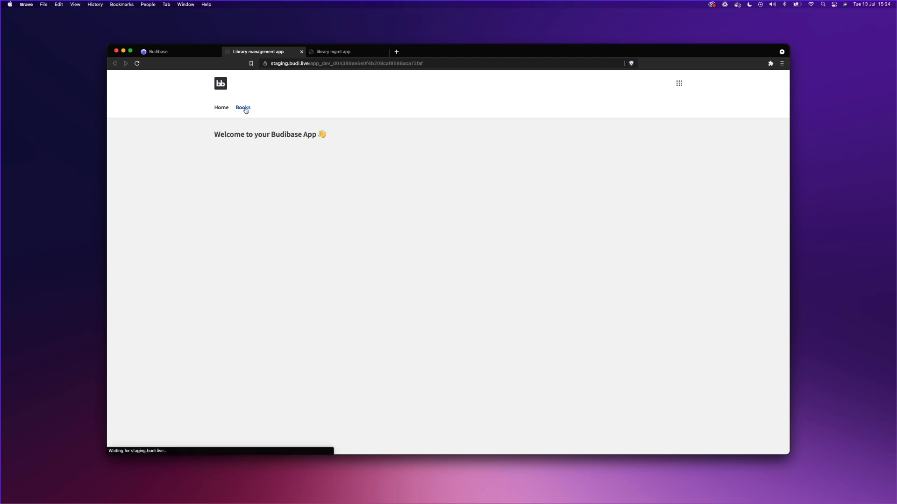
left_click(242, 107)
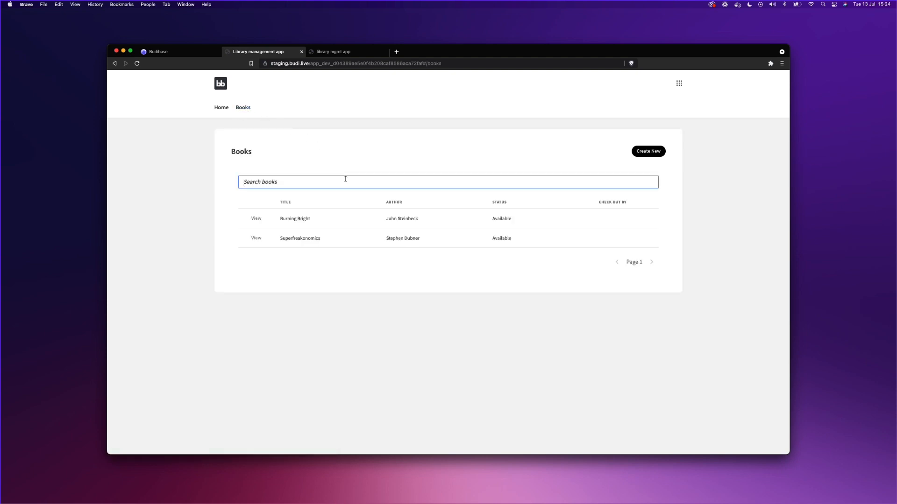
type("Burning")
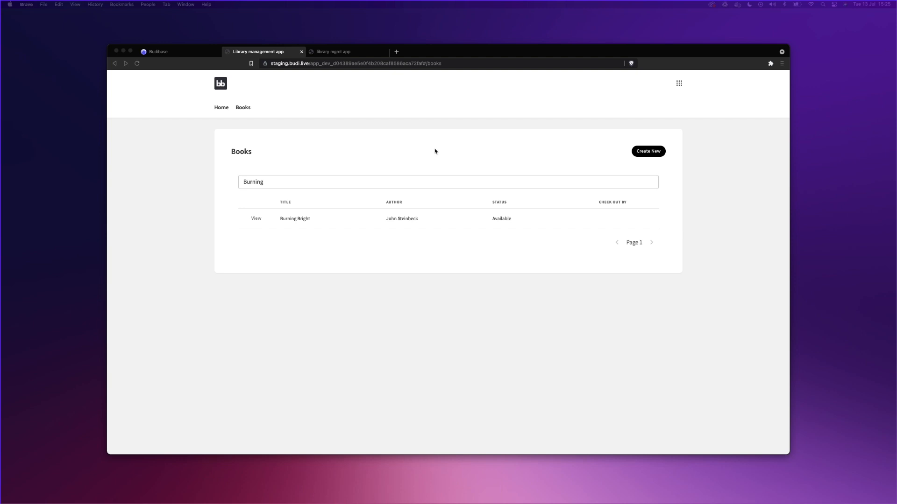
mouse_move(562, 151)
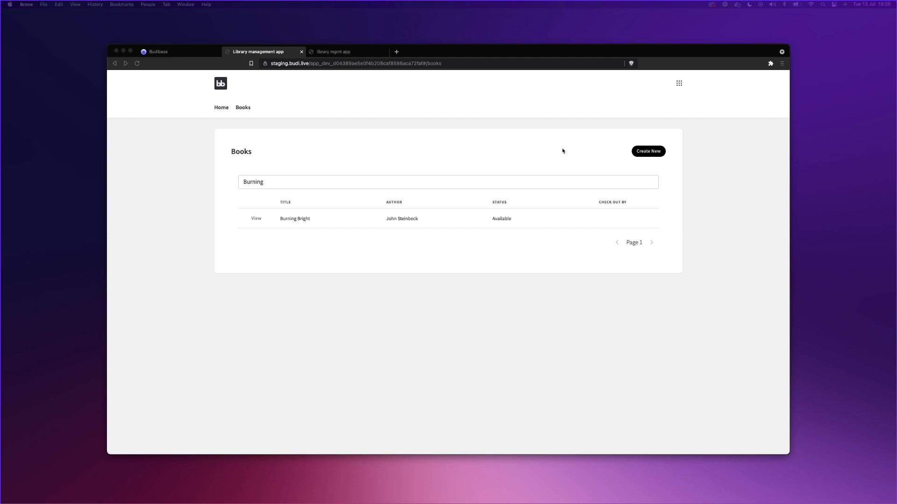
left_click(648, 151)
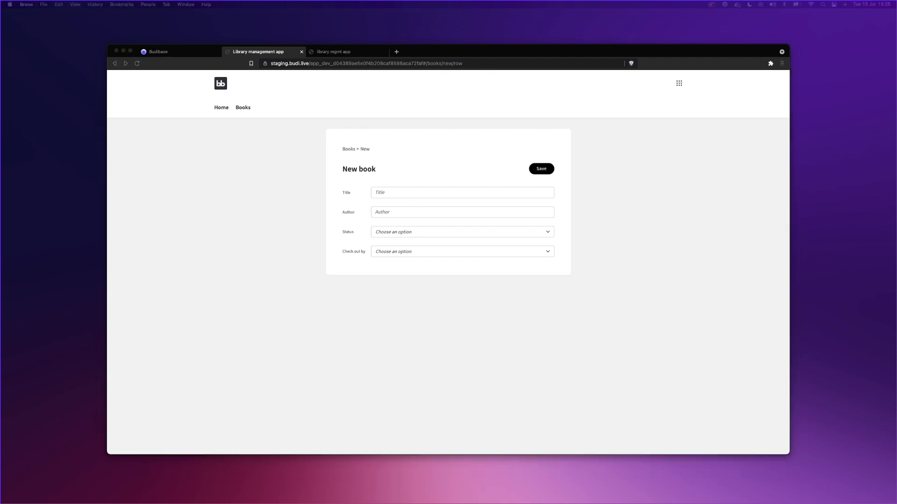
- Save Electric Universe by David Bodanis as an Available book
type("Electric Universe")
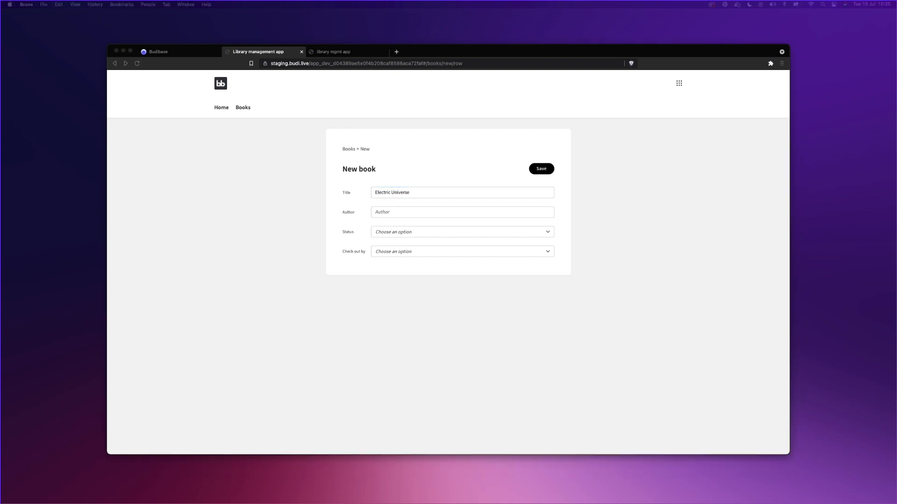
type("David Bodanis")
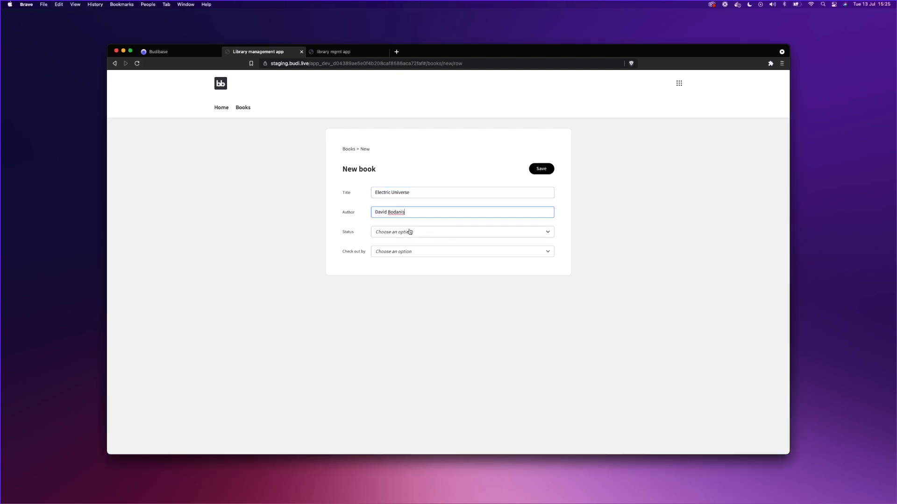
left_click(461, 232)
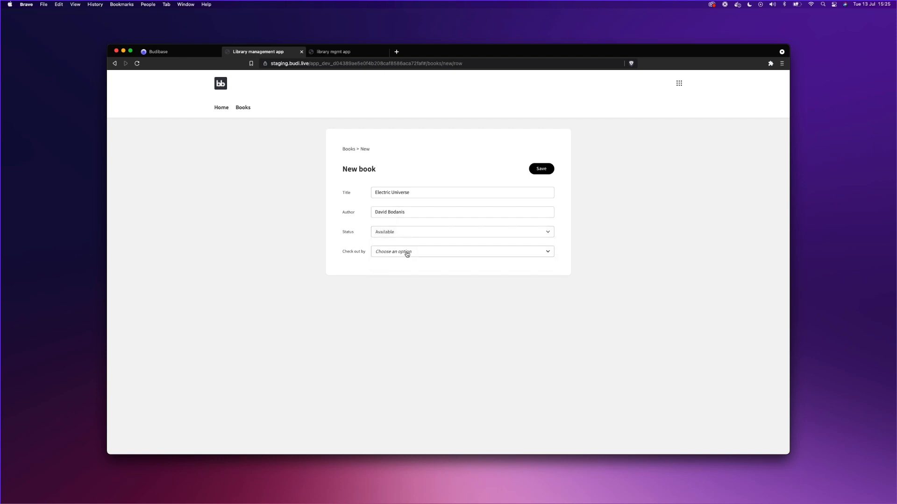
left_click(540, 168)
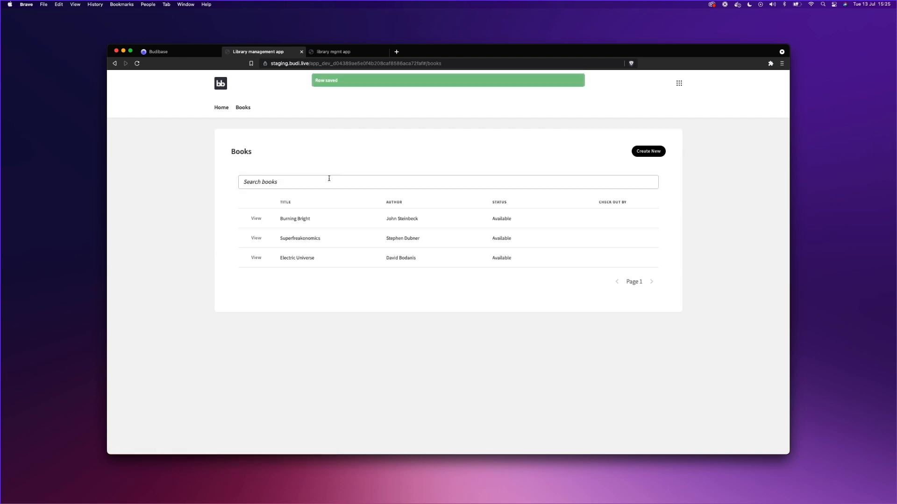
- Search 'Electric' so the list shows only Electric Universe
type("eELCTR")
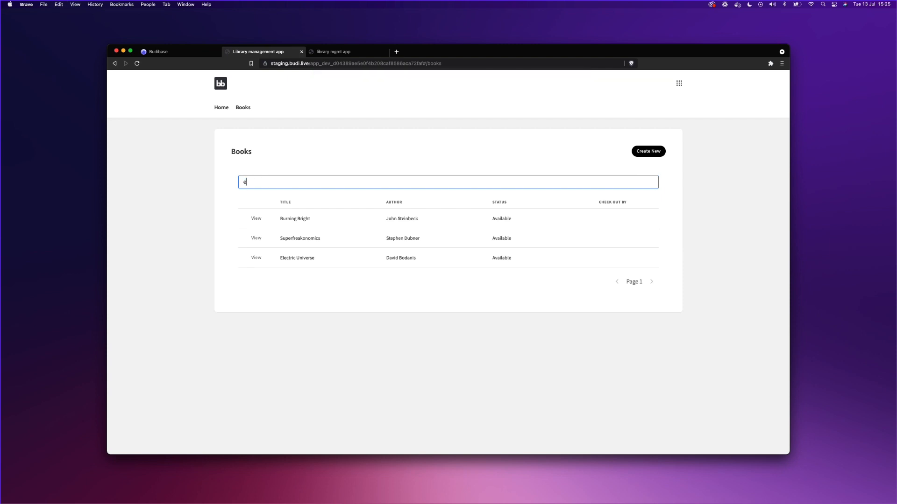
type("lectric")
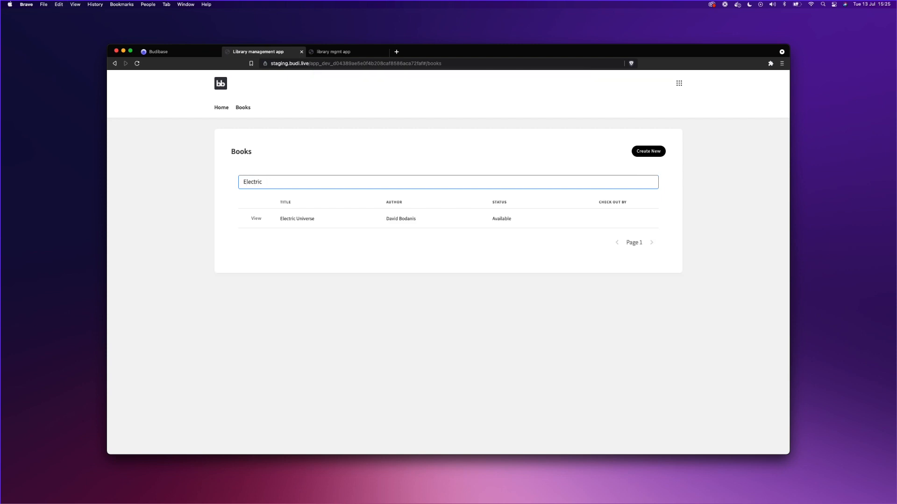
double_click(252, 182)
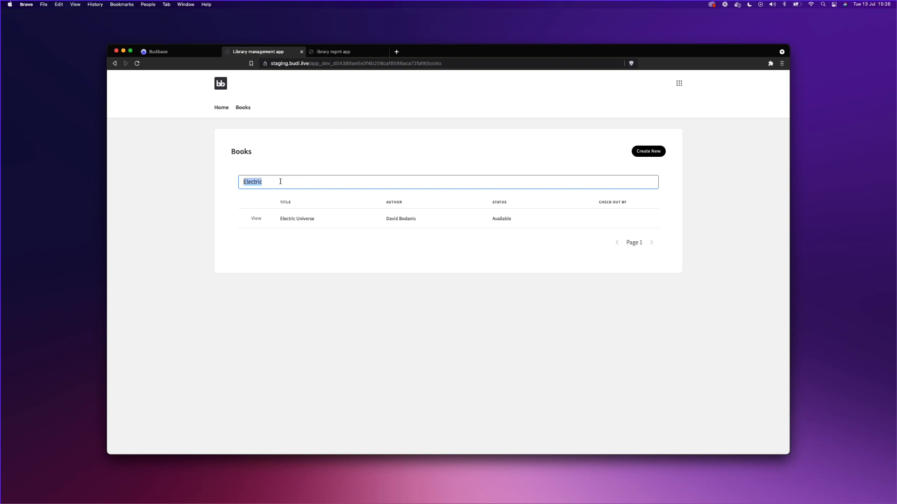
left_click(256, 219)
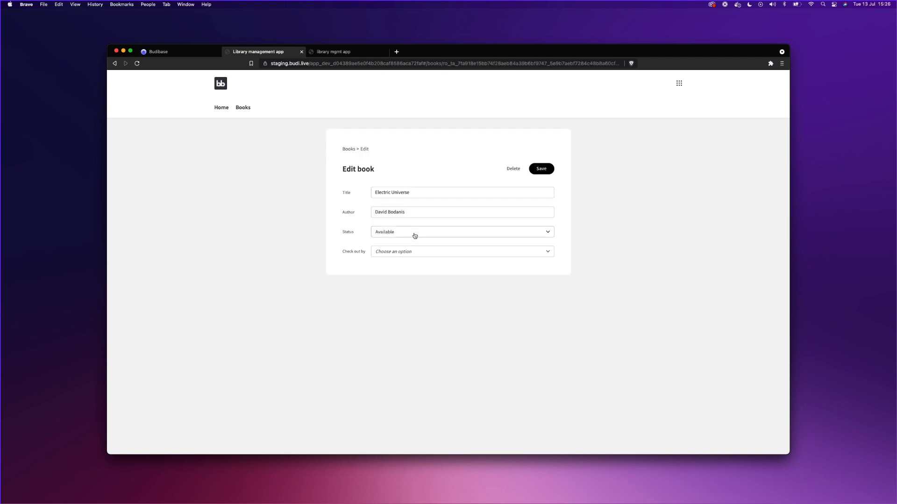
left_click(461, 231)
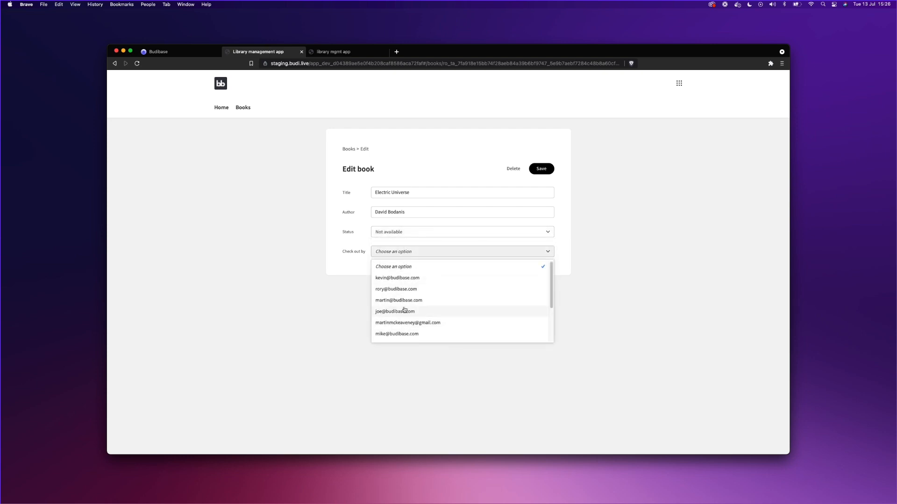
left_click(395, 311)
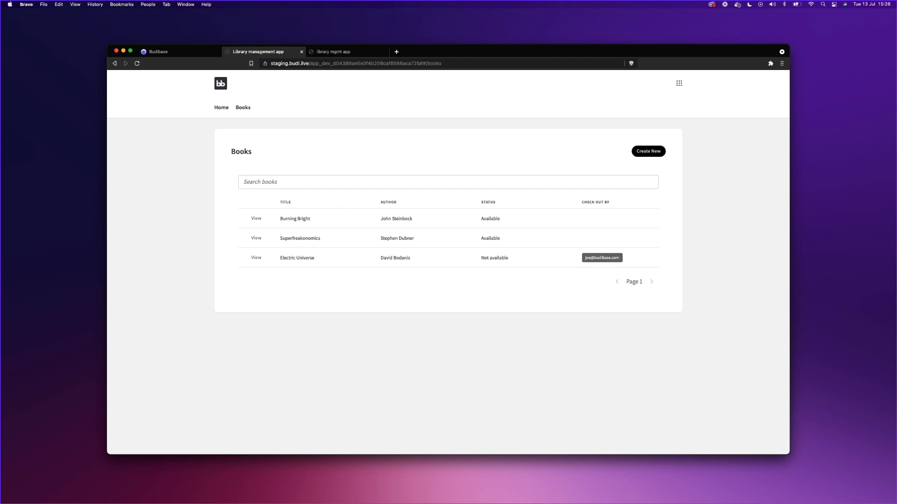
mouse_move(704, 264)
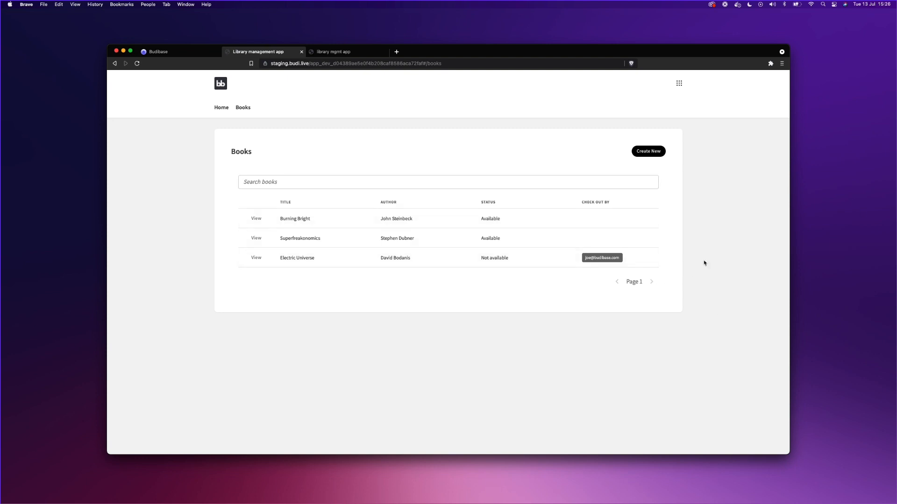
mouse_move(728, 242)
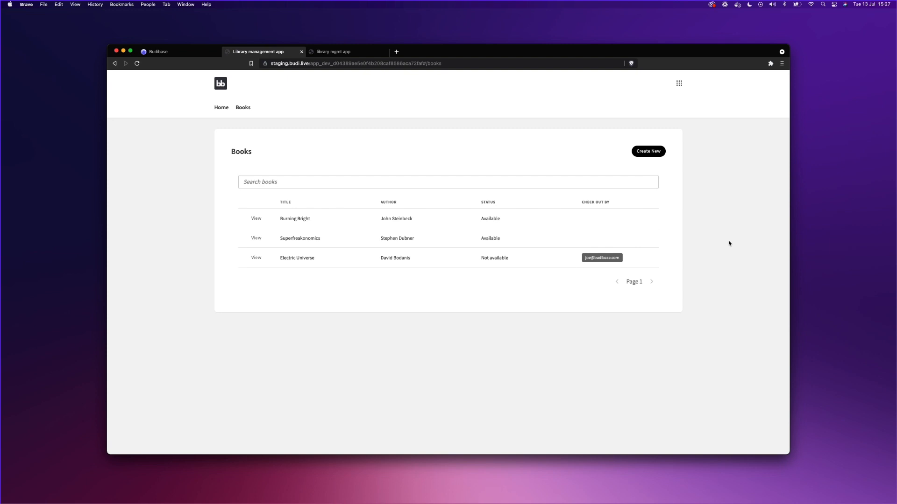
- Switch the preview to a phone-sized view via DevTools device mode
right_click(729, 243)
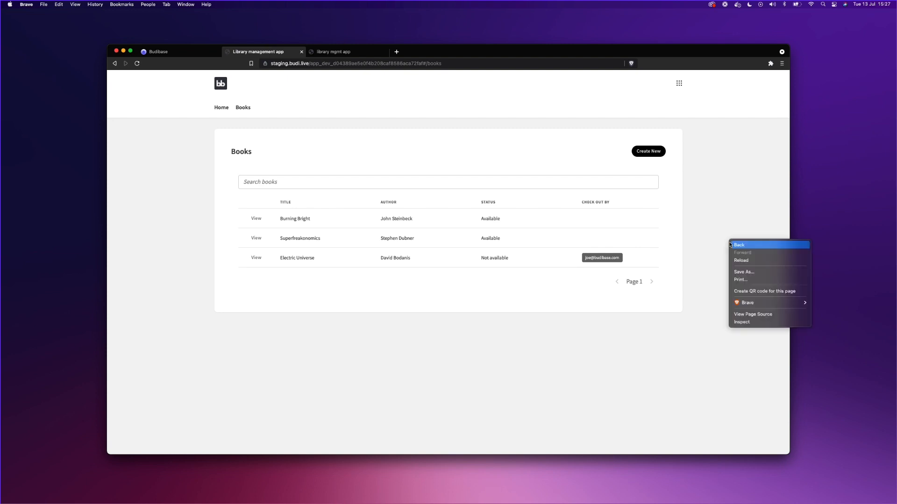
left_click(742, 321)
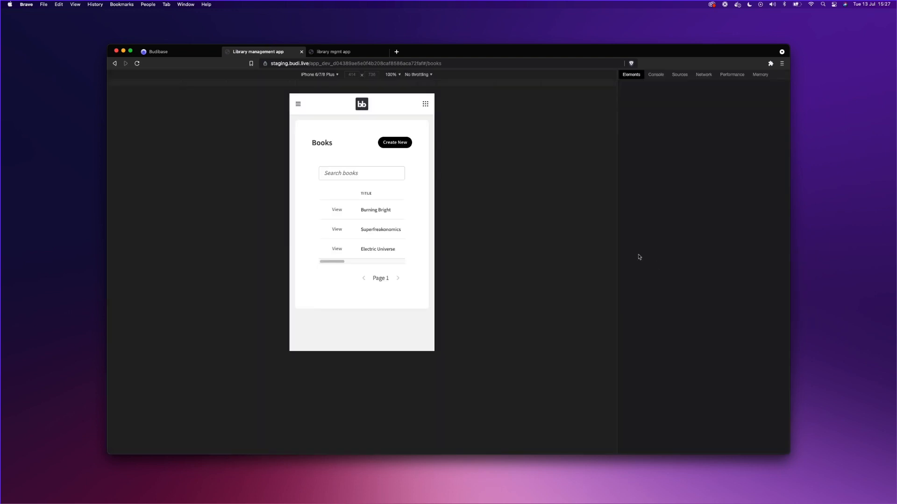
left_click(631, 64)
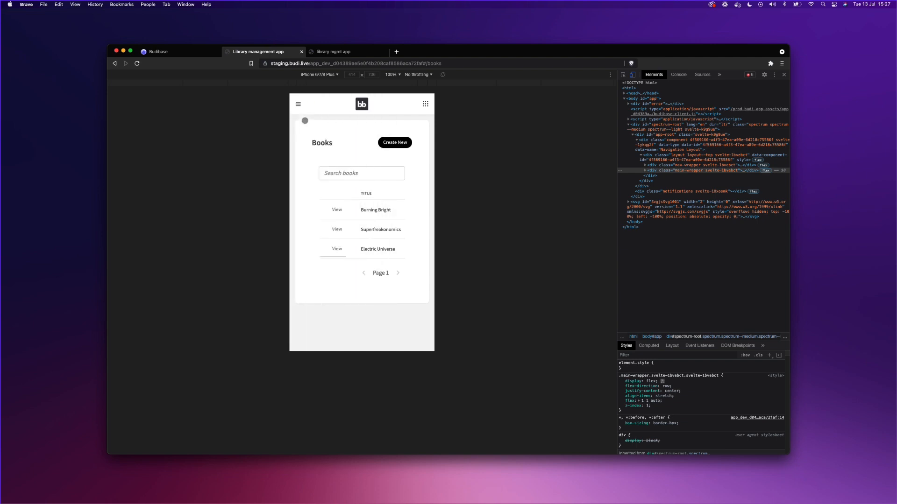
- Search 'burning' in the phone view and open Burning Bright for editing
left_click(361, 173)
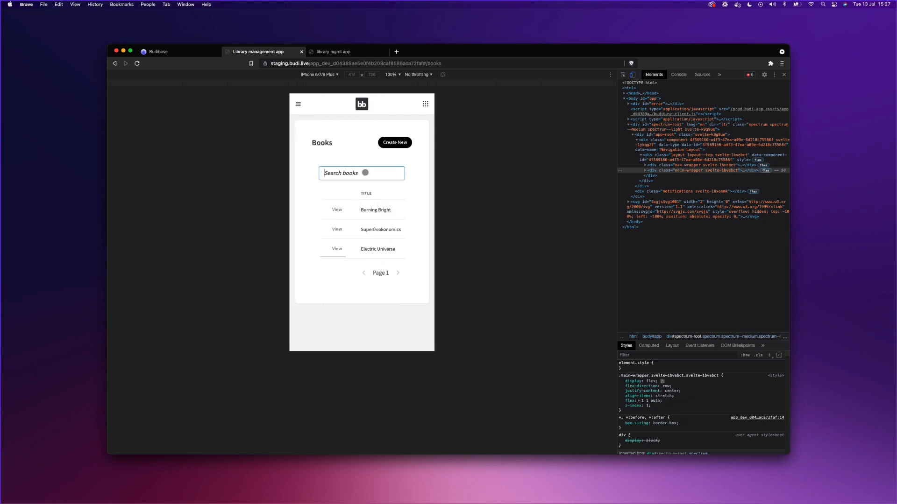
type("burning")
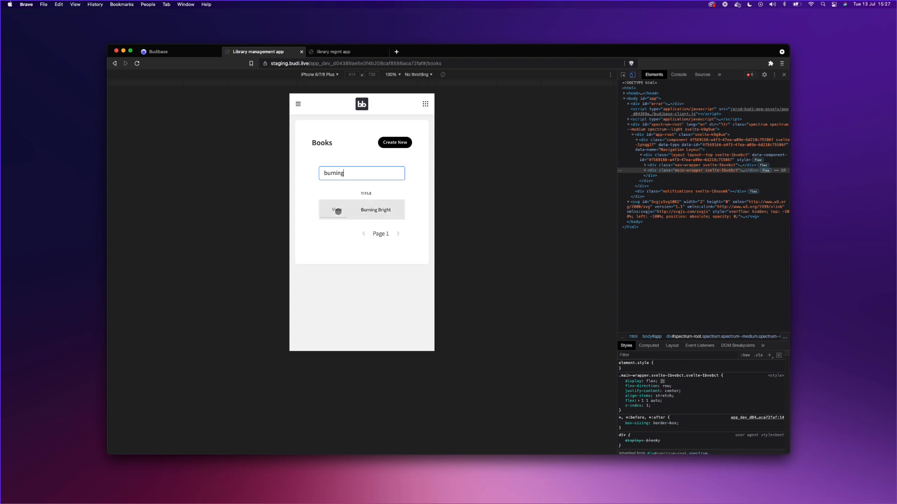
left_click(361, 210)
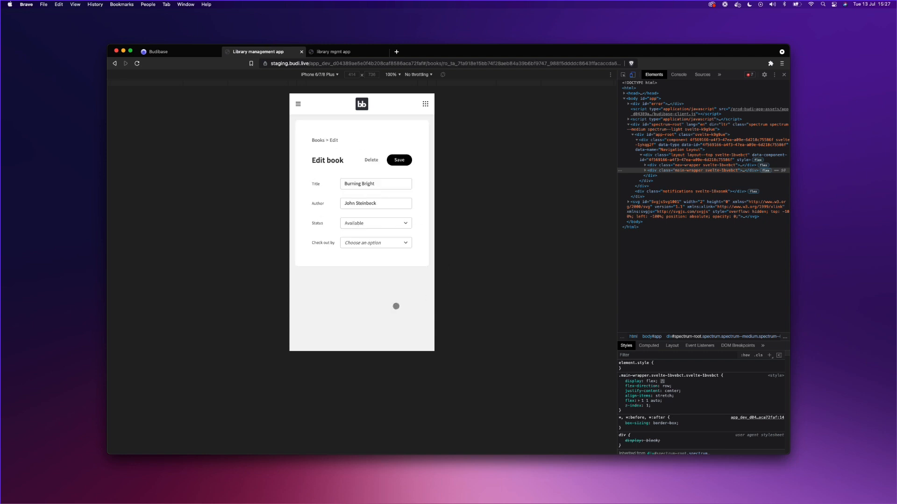